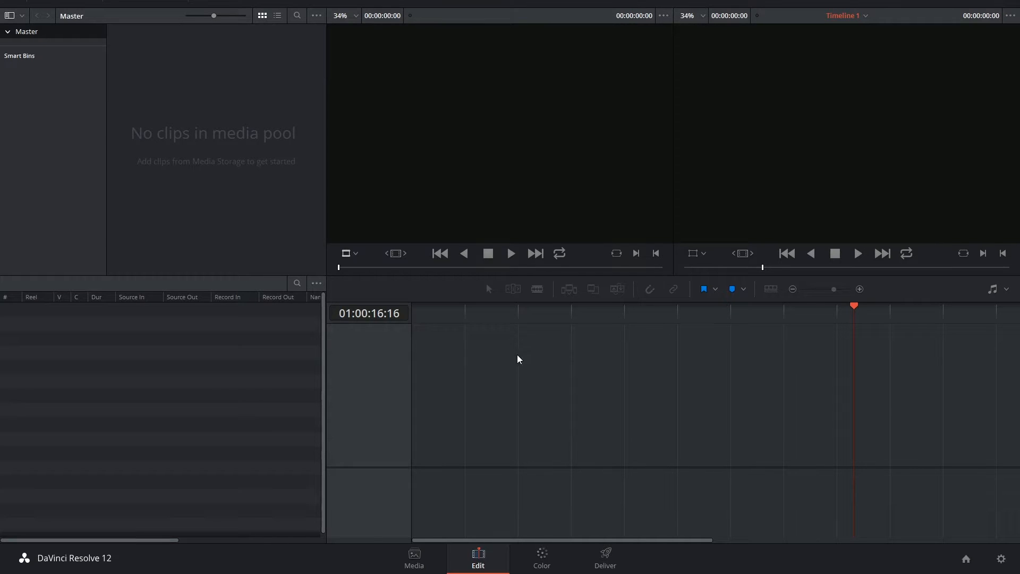
mouse_move(446, 400)
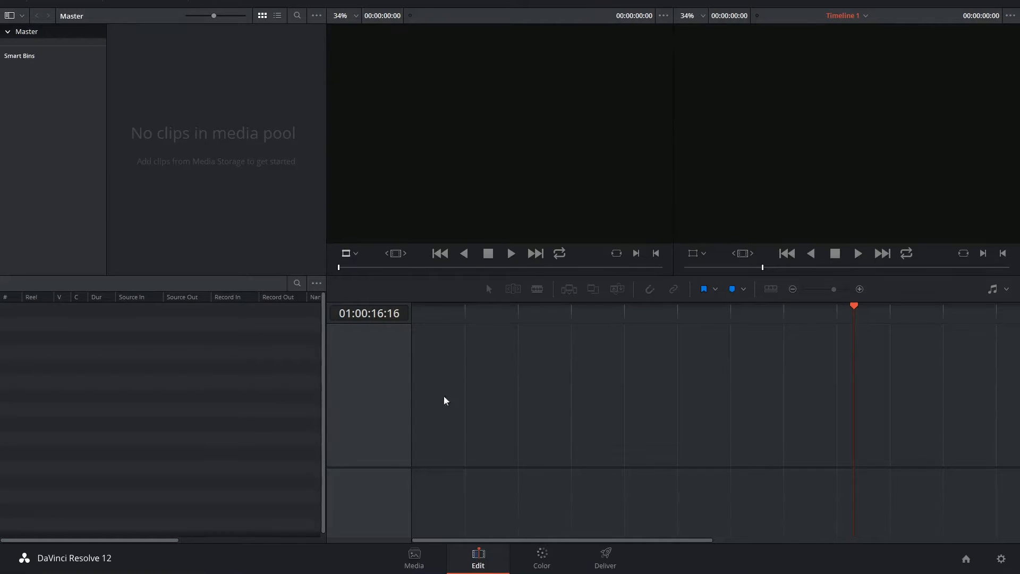
mouse_move(568, 374)
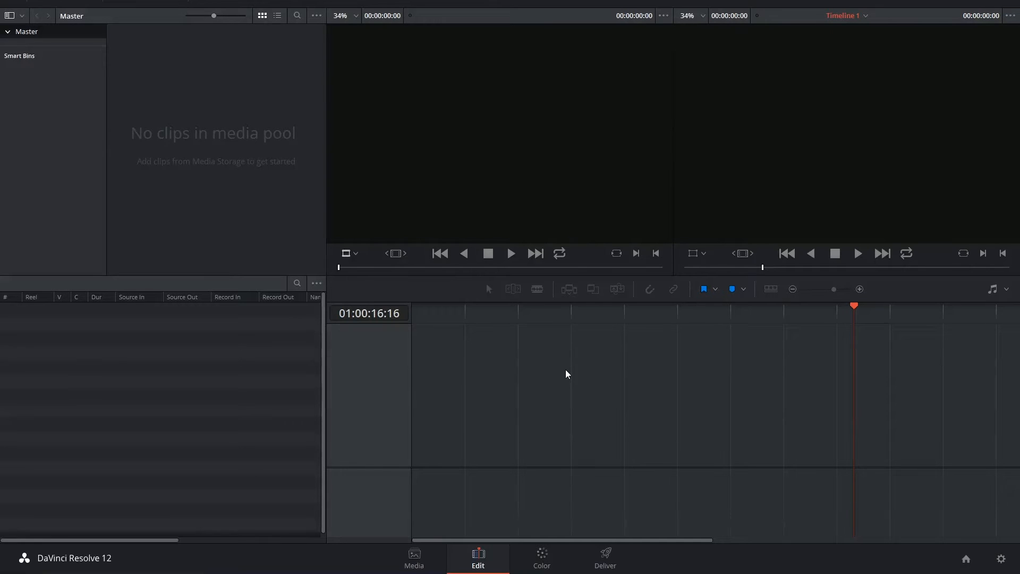
mouse_move(550, 244)
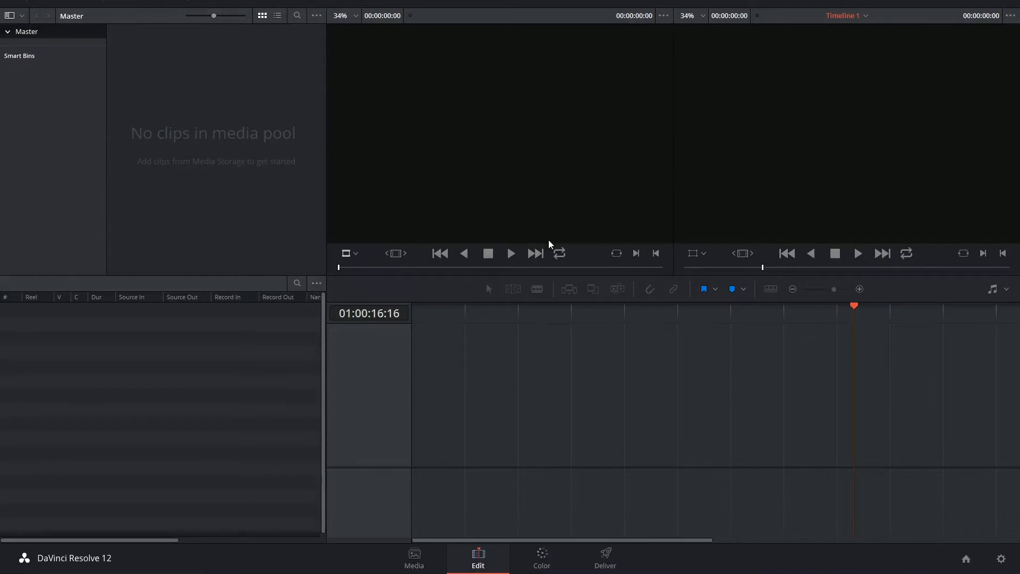
mouse_move(545, 210)
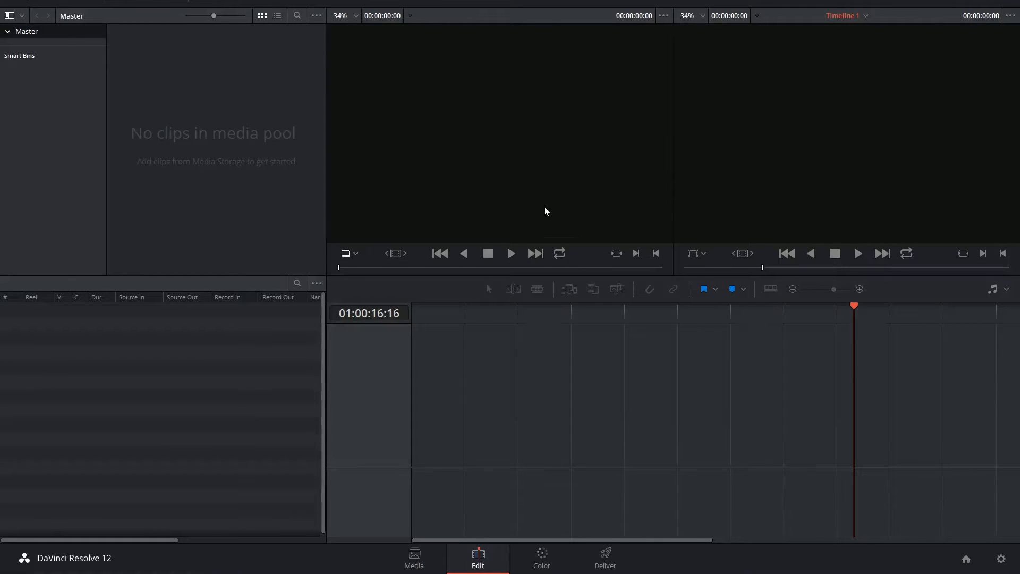
mouse_move(573, 192)
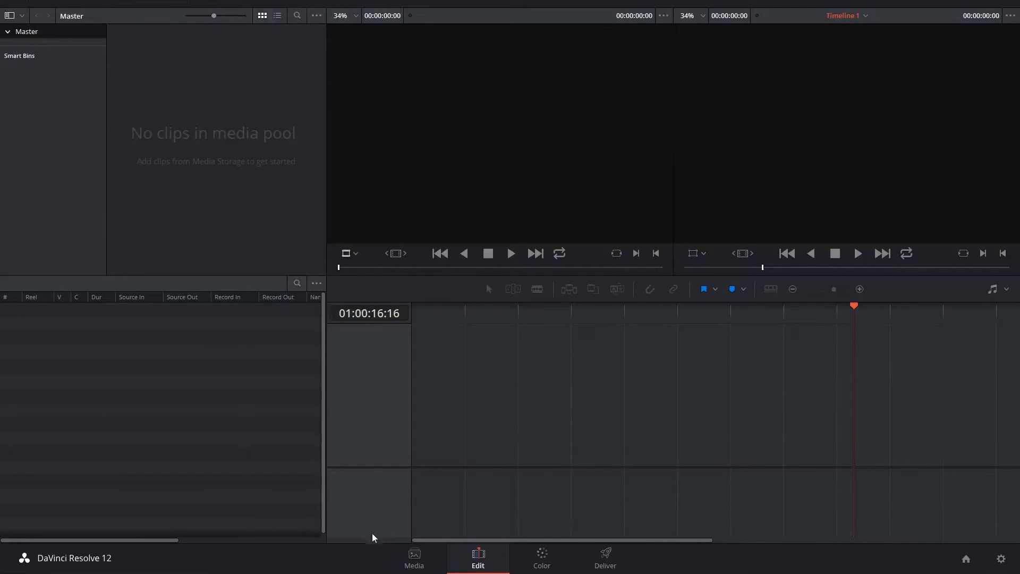
- Return to the Edit page and browse the Effects Library's transitions, OpenFX and Audio FX lists
left_click(414, 558)
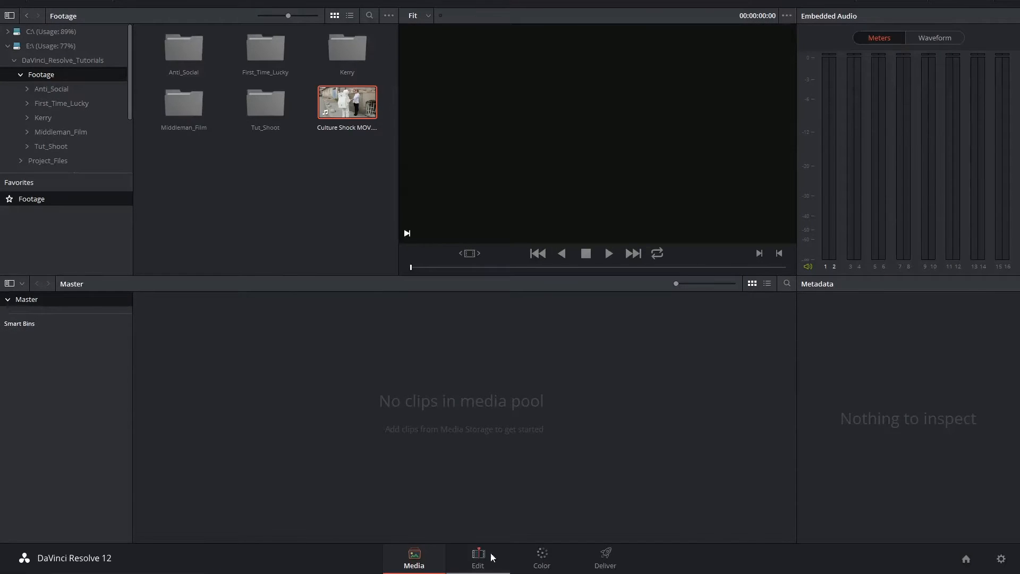
left_click(477, 558)
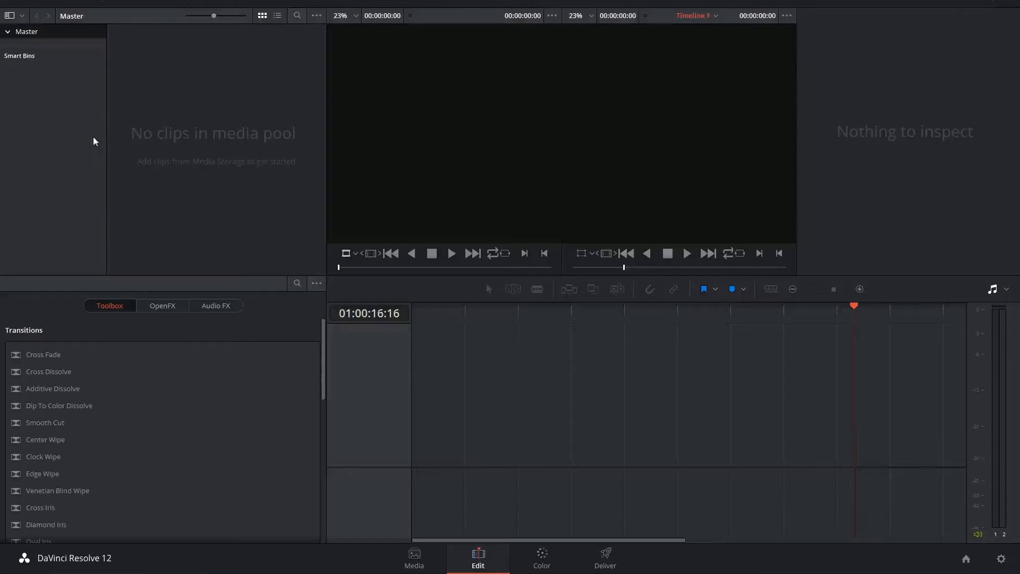
mouse_move(122, 138)
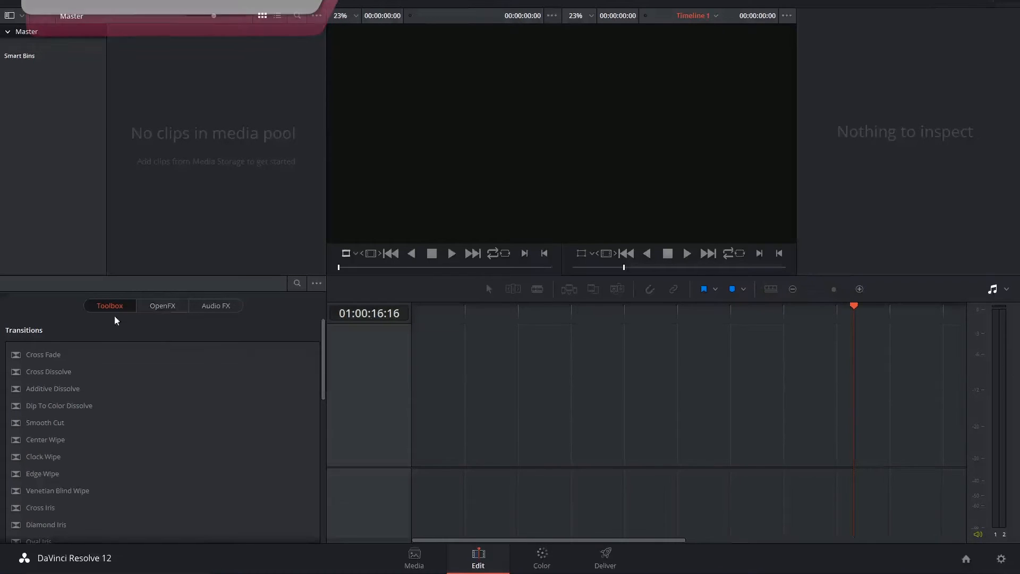
scroll("down", 3)
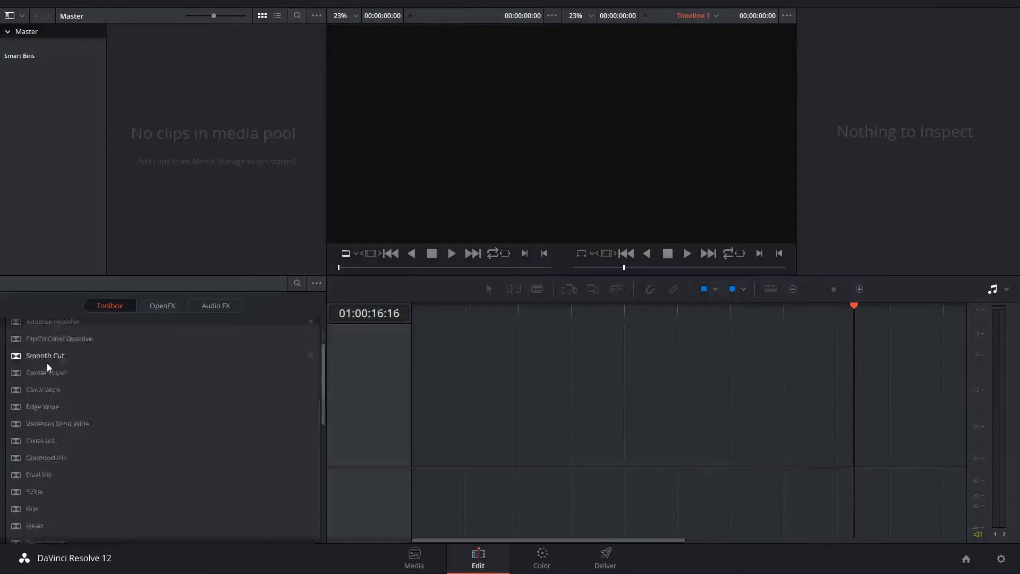
scroll("down", 3)
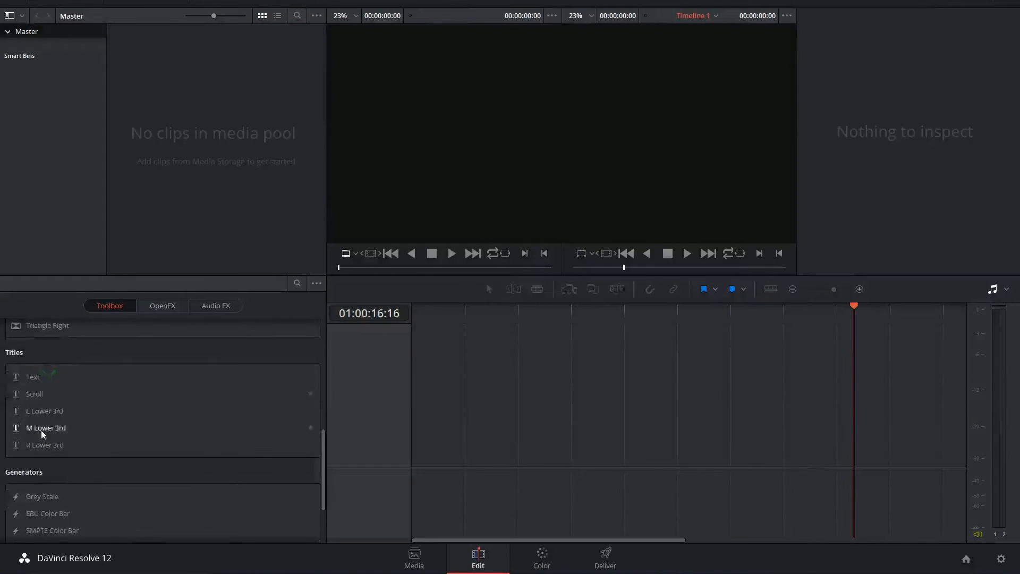
scroll("down", 3)
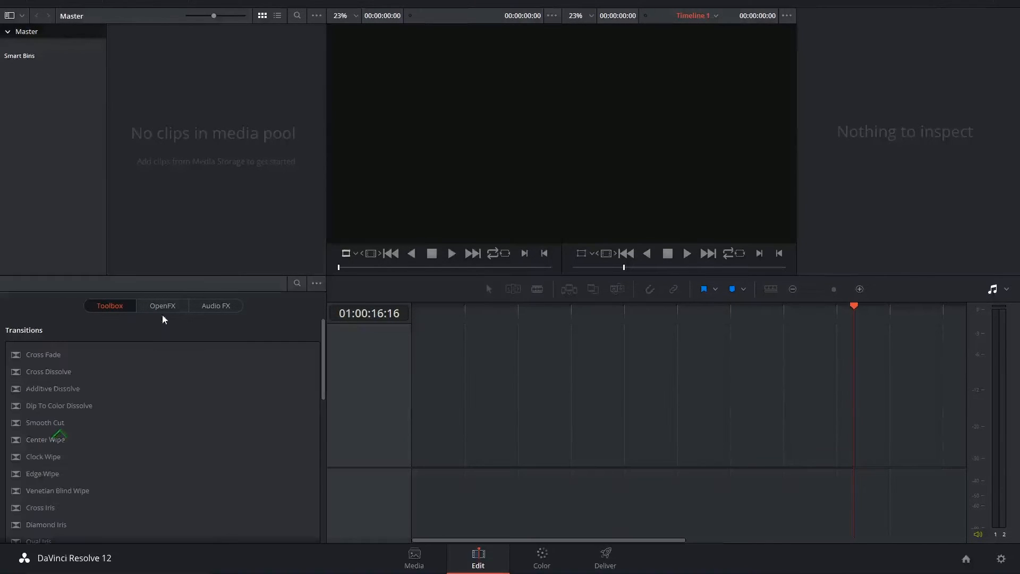
left_click(215, 306)
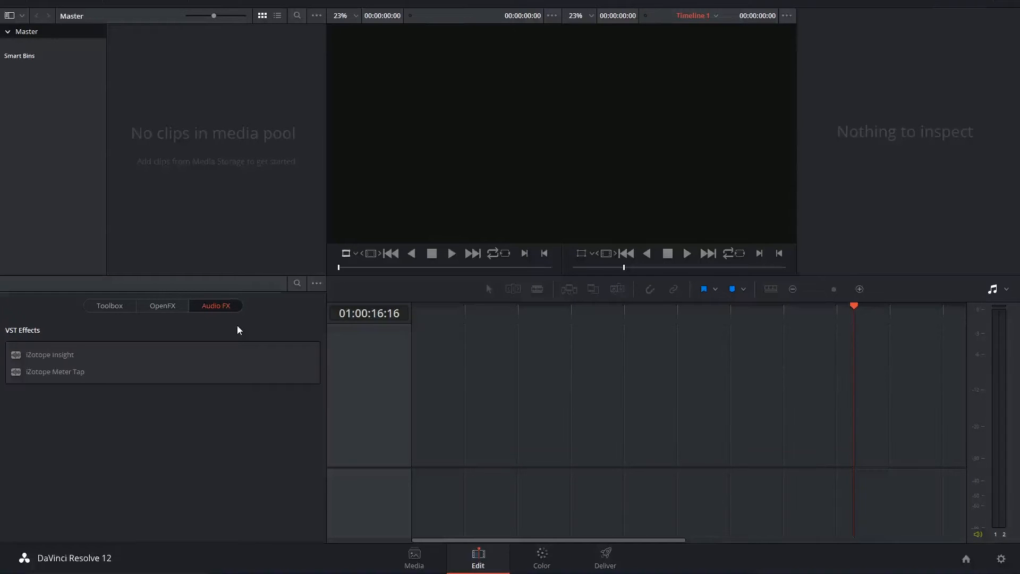
left_click(110, 306)
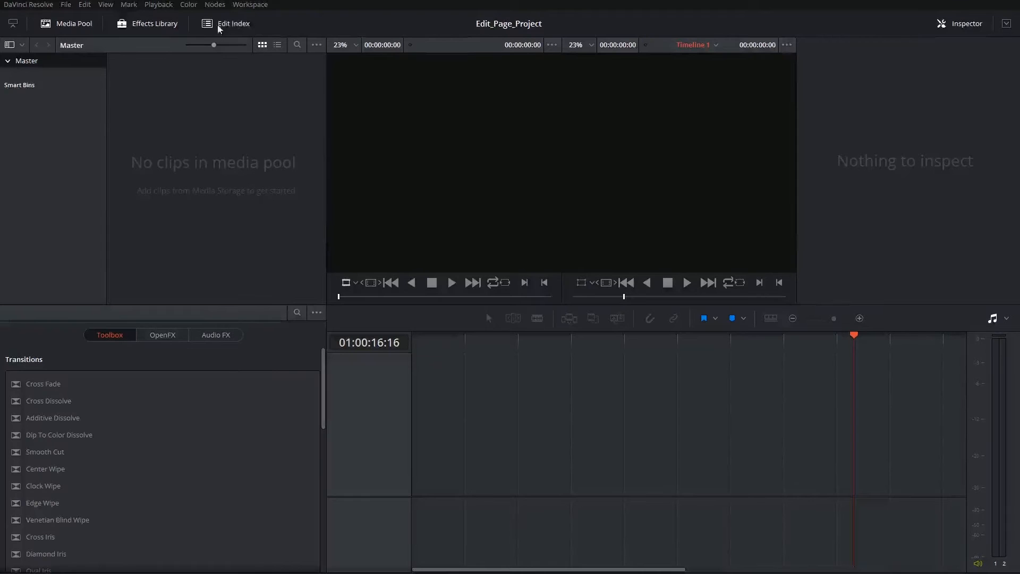
- Show the Edit Index panel and its Show All / Show Markers filter options
left_click(232, 22)
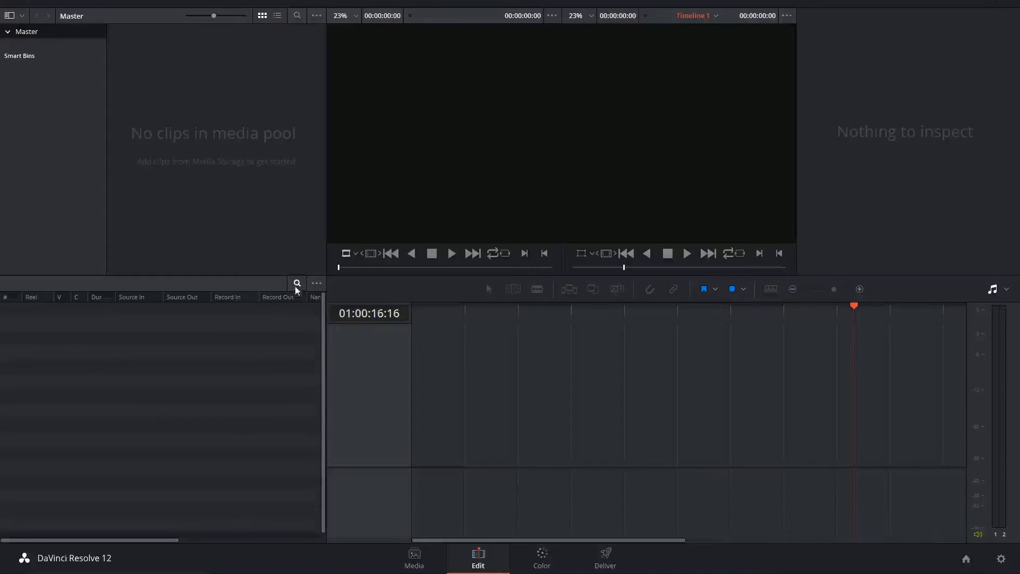
mouse_move(294, 289)
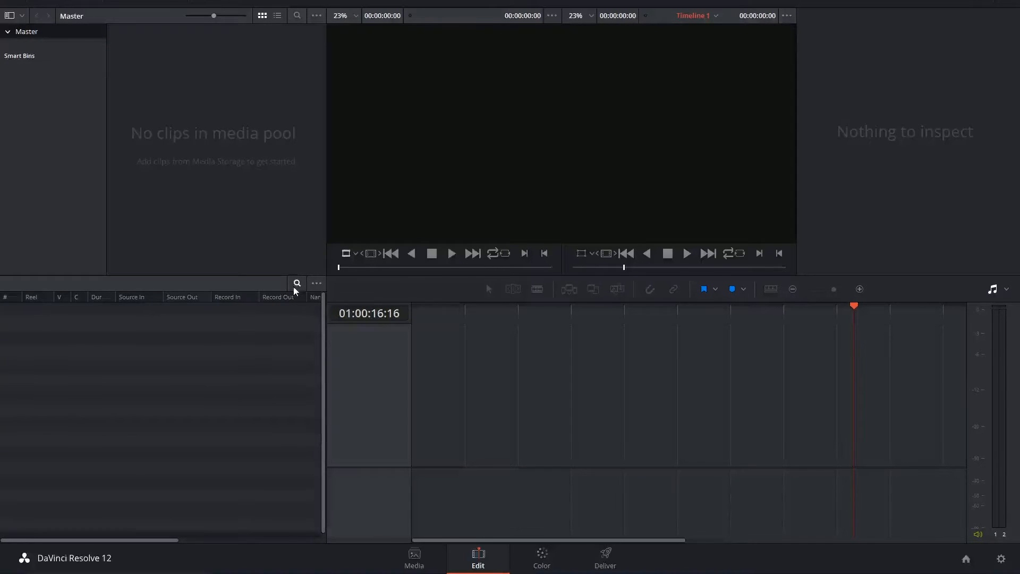
left_click(317, 283)
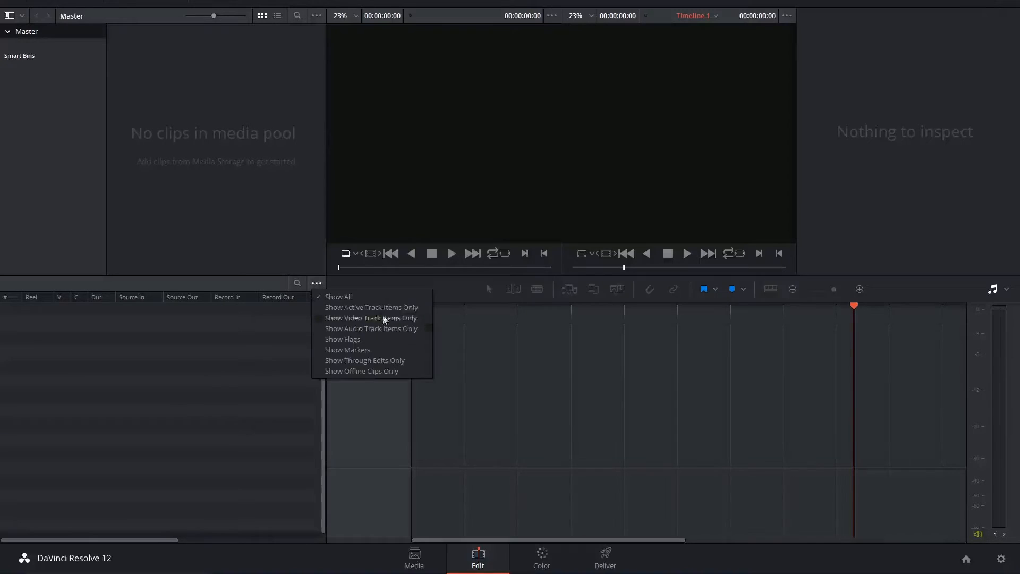
mouse_move(365, 360)
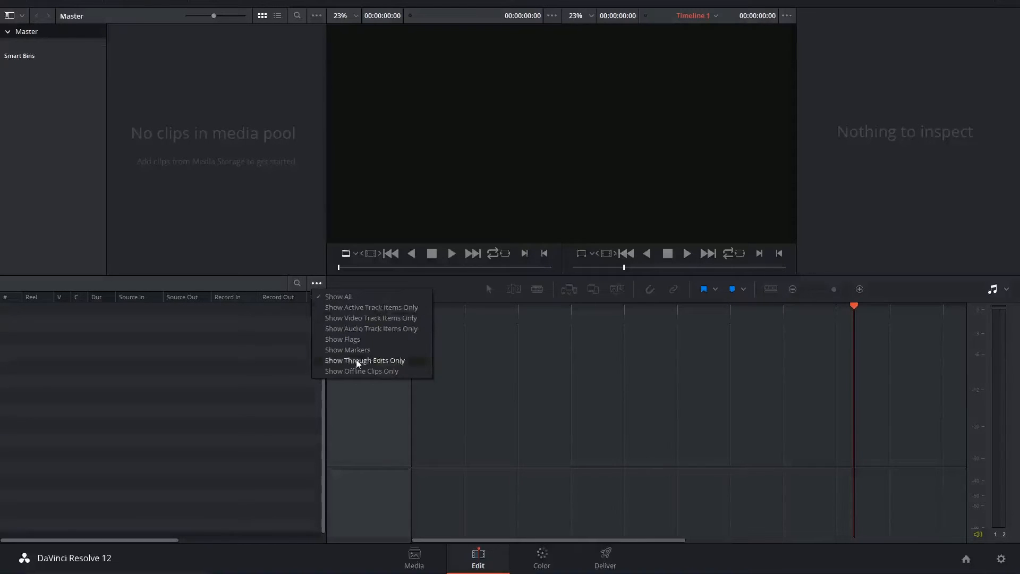
mouse_move(358, 318)
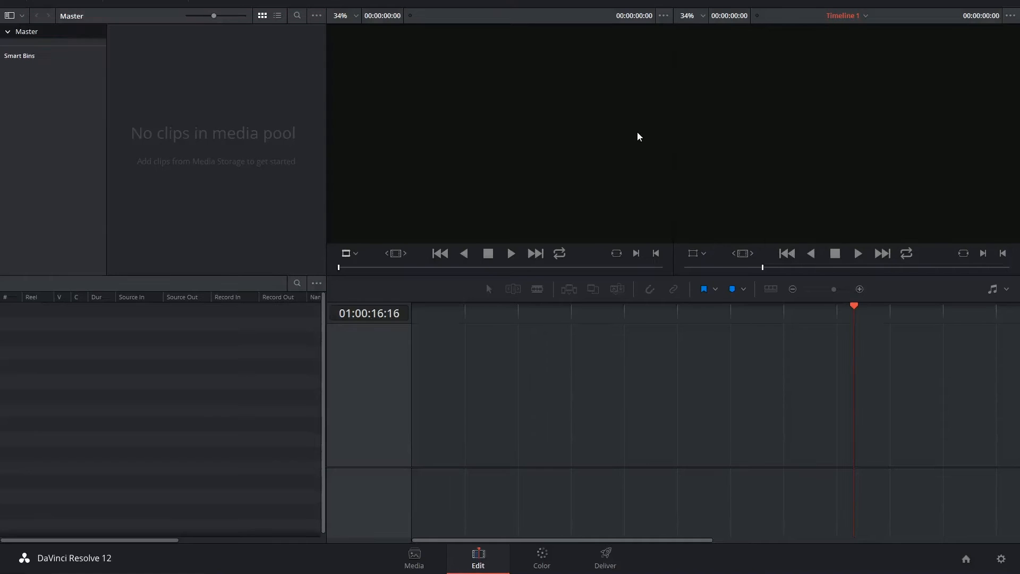
mouse_move(878, 179)
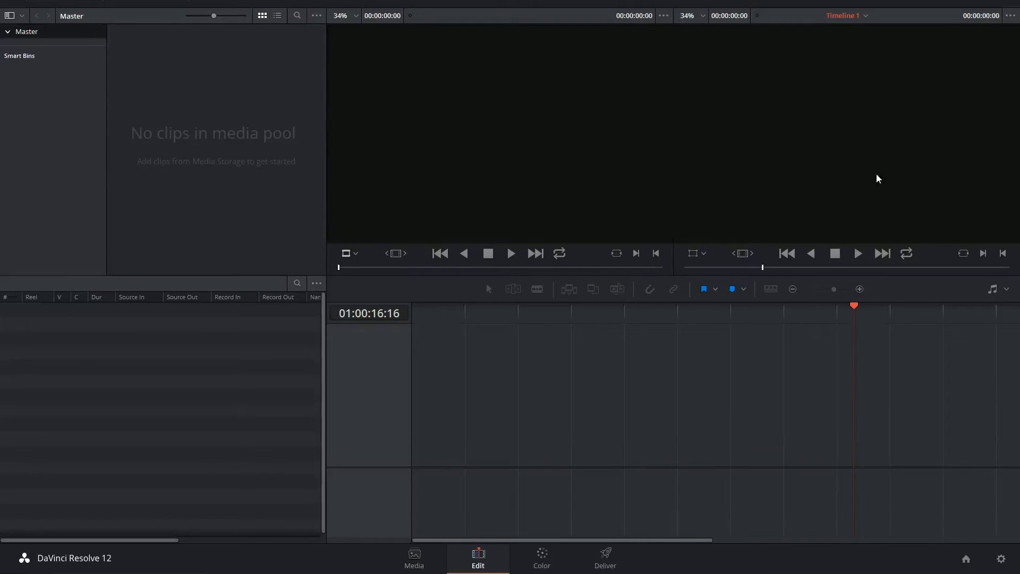
mouse_move(581, 406)
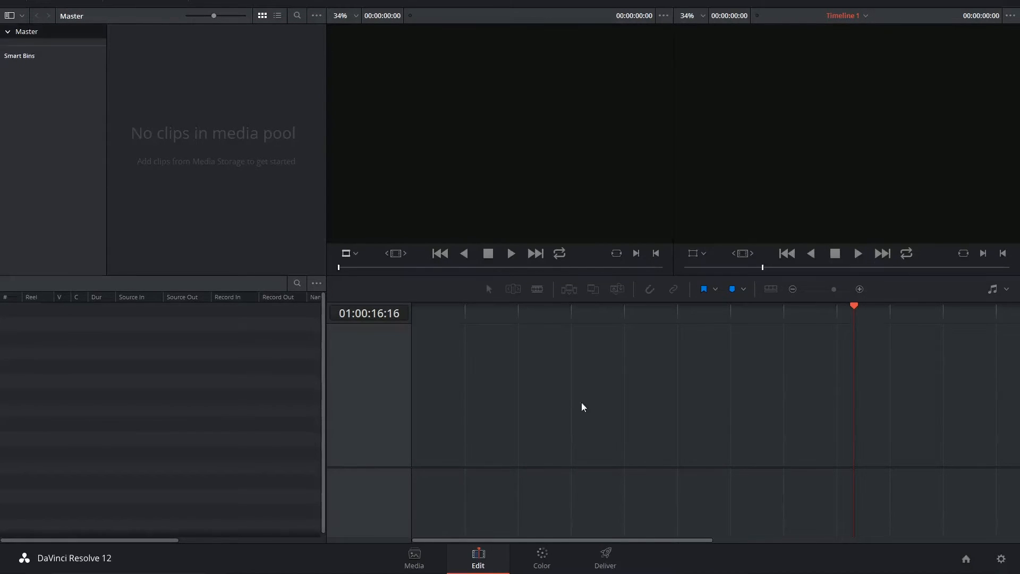
mouse_move(713, 414)
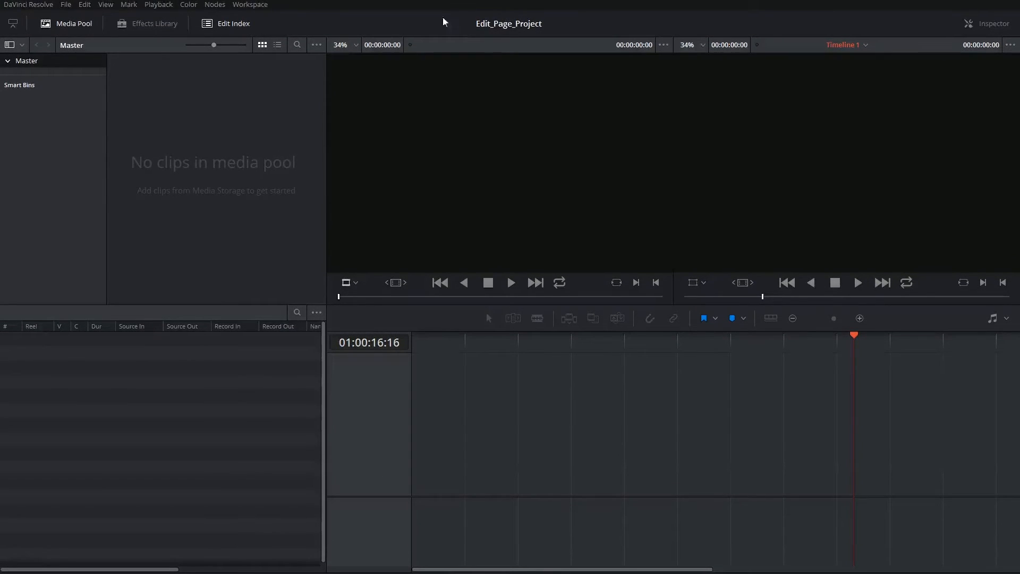
- Toggle the Effects Library, Media Pool and Edit Index panels to widen the timeline
left_click(154, 23)
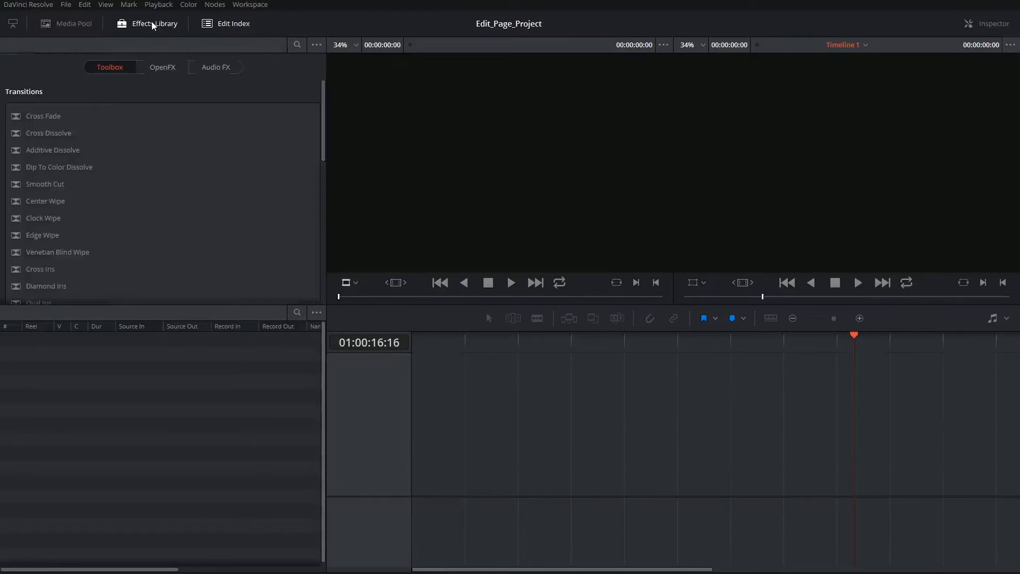
left_click(65, 23)
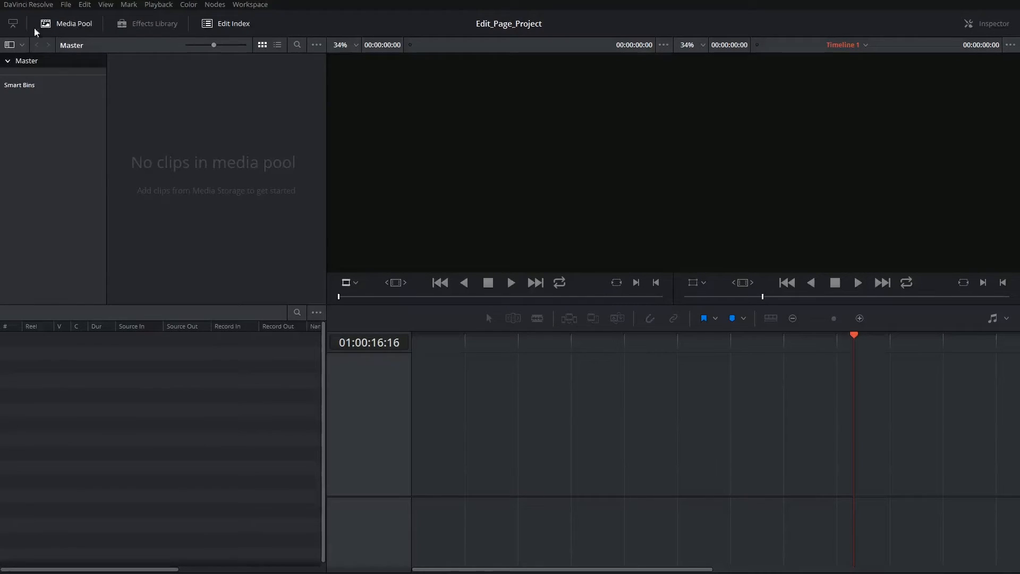
left_click(12, 23)
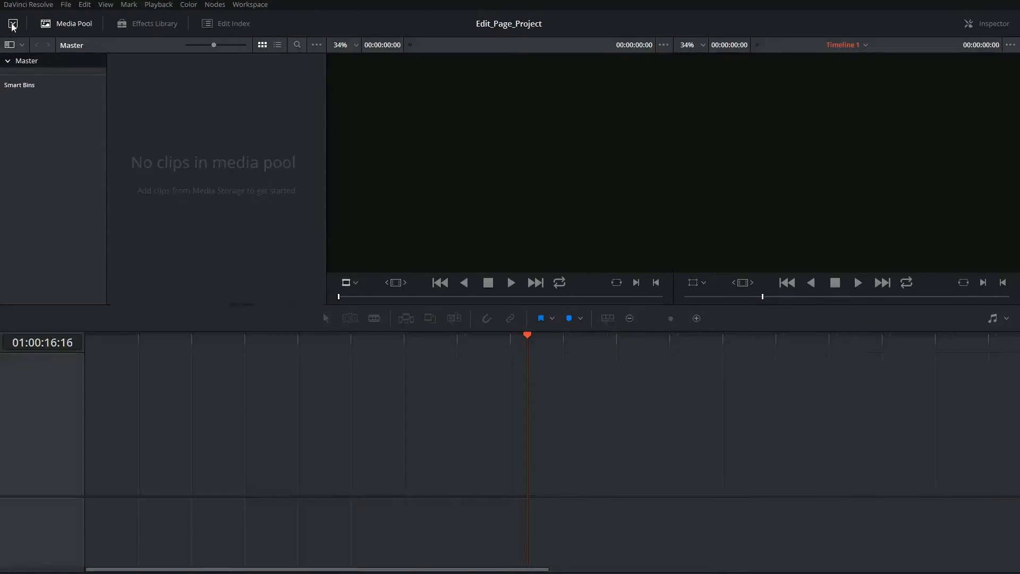
left_click(154, 24)
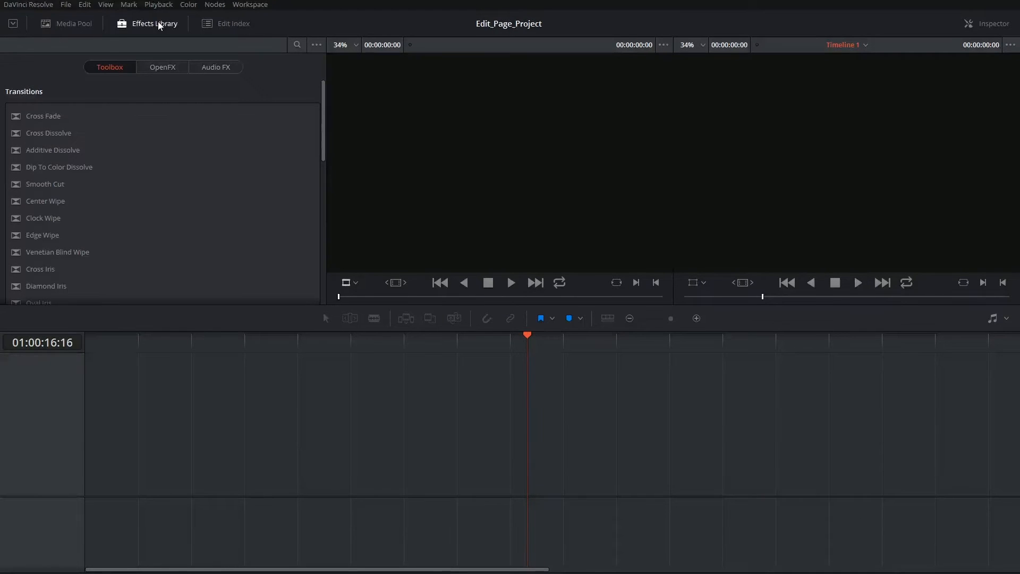
left_click(66, 24)
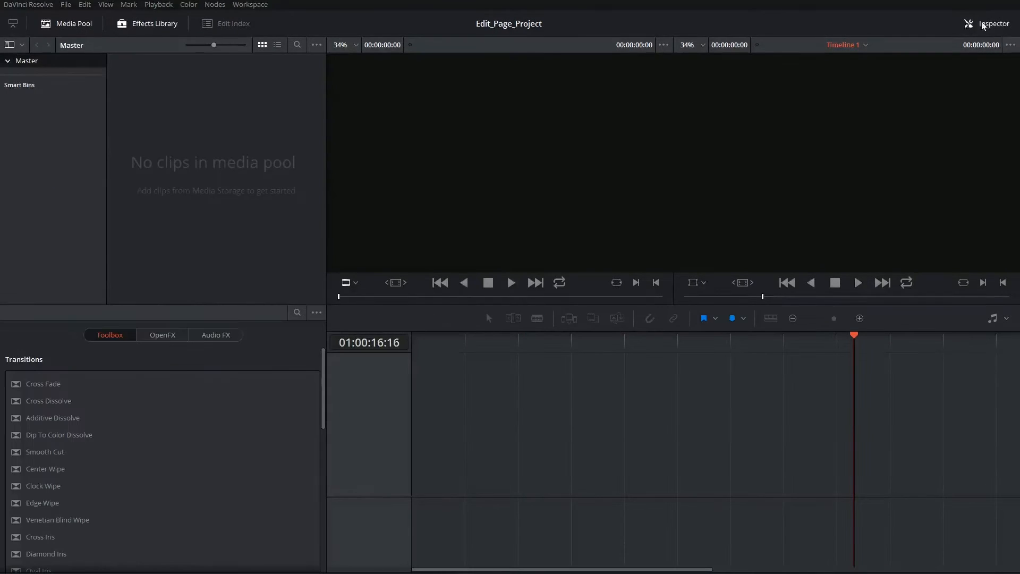
- Open the Inspector, show the audio meters, then switch to the Media page
left_click(968, 23)
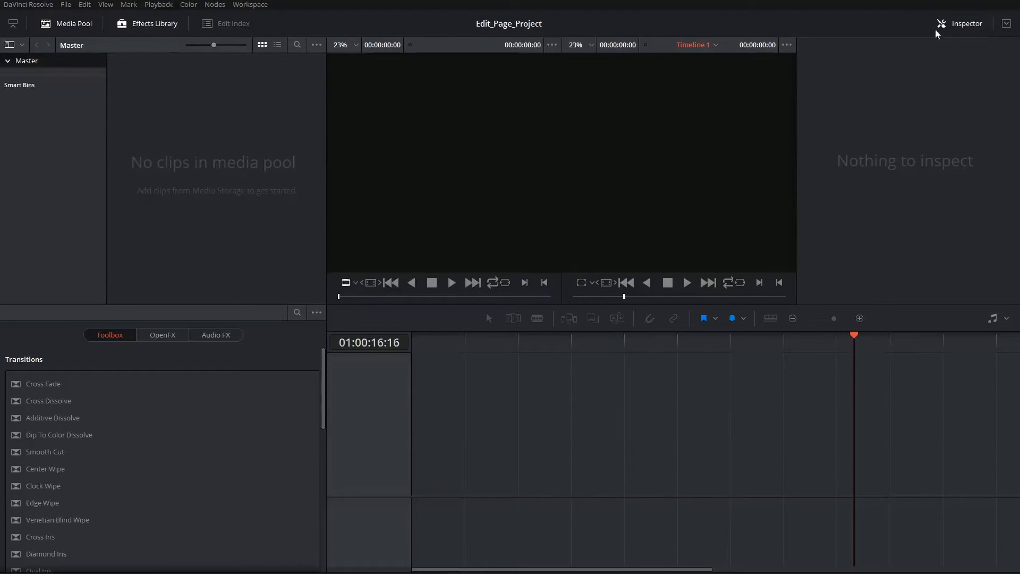
left_click(994, 318)
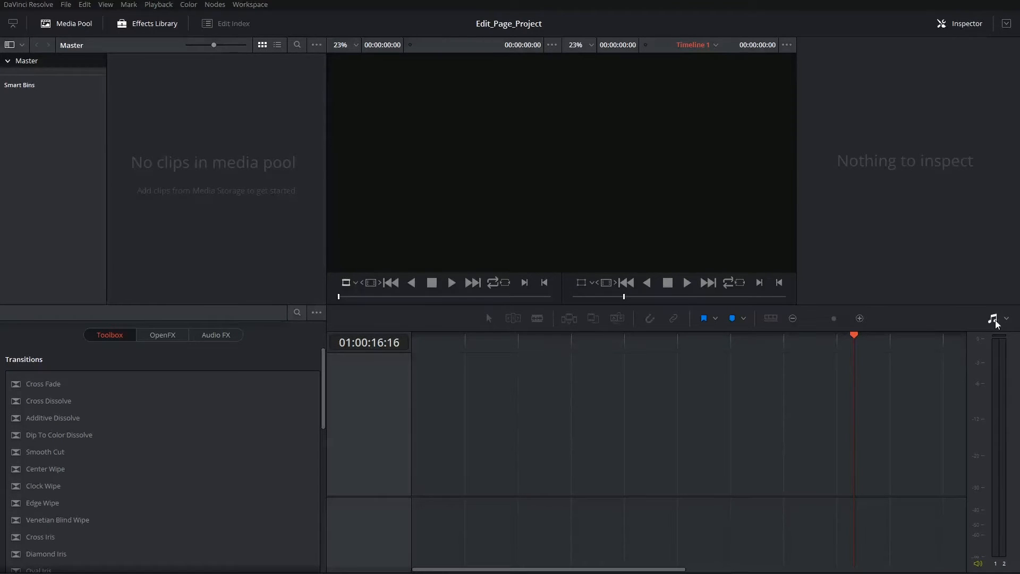
mouse_move(994, 318)
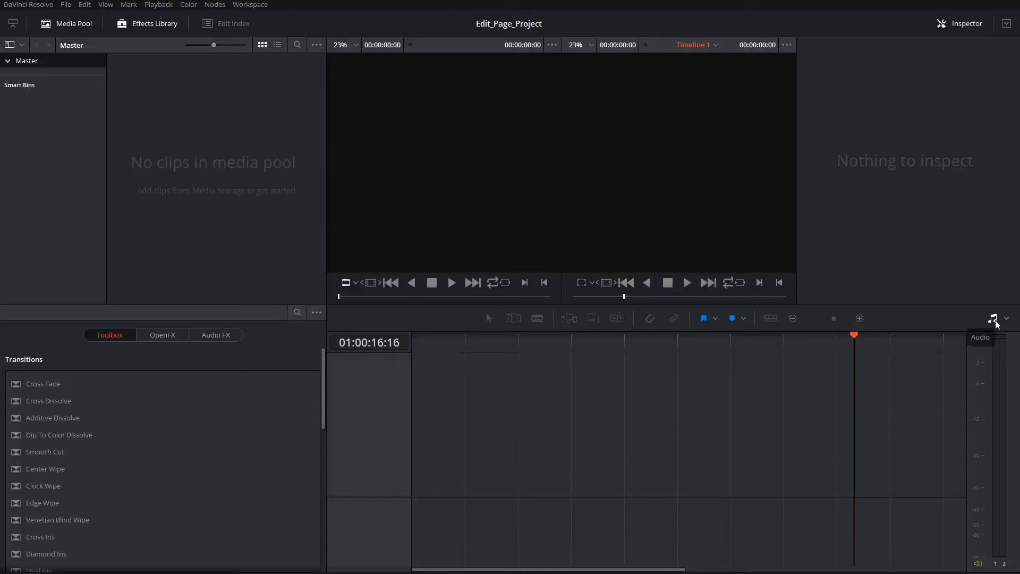
left_click(413, 557)
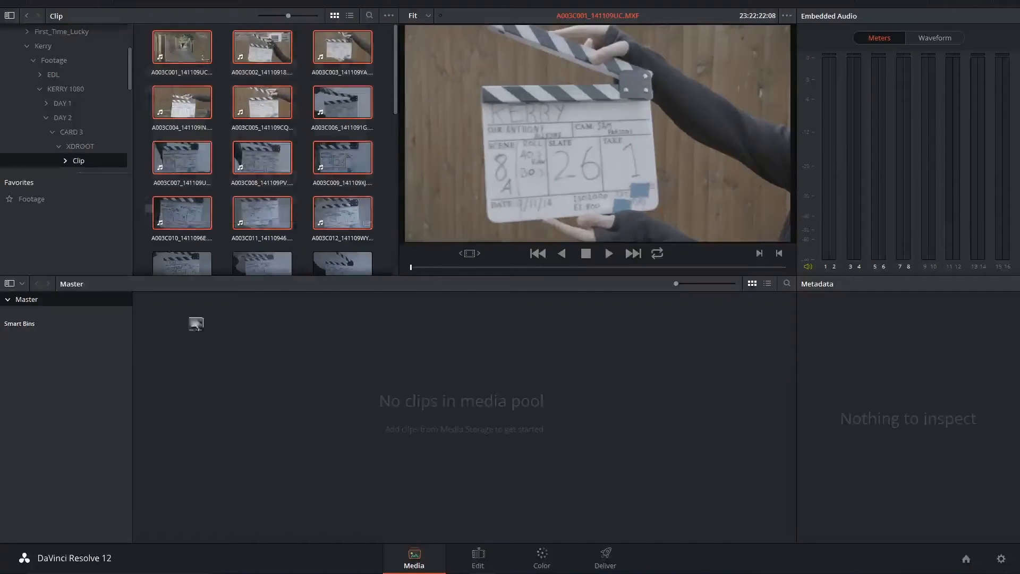
- Return to the Edit page, where Timeline 1 holds clips on Video 1
left_click(478, 557)
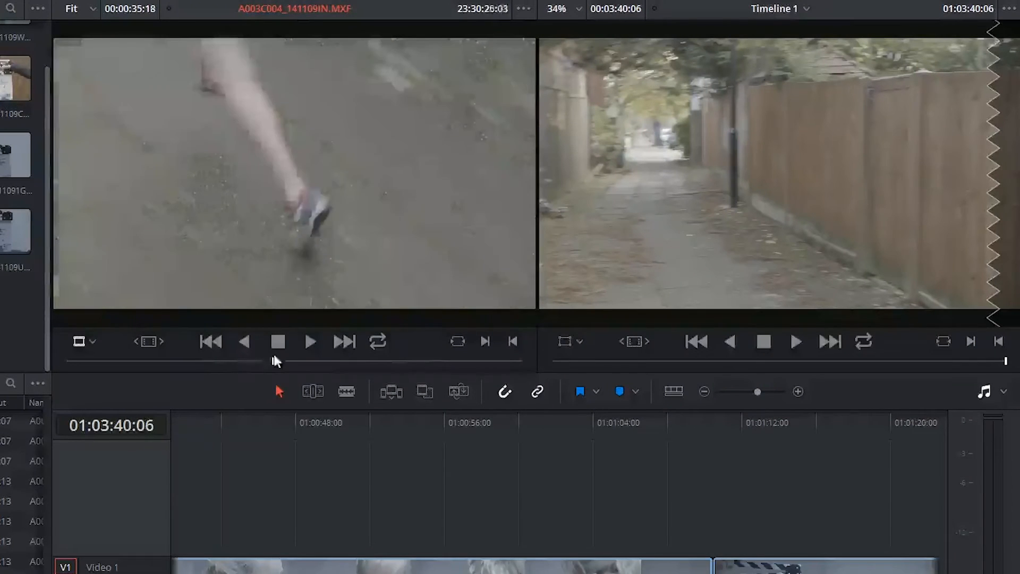
- Scrub the source viewer to the empty alley frame and park the timeline on the distant runner
left_click(310, 341)
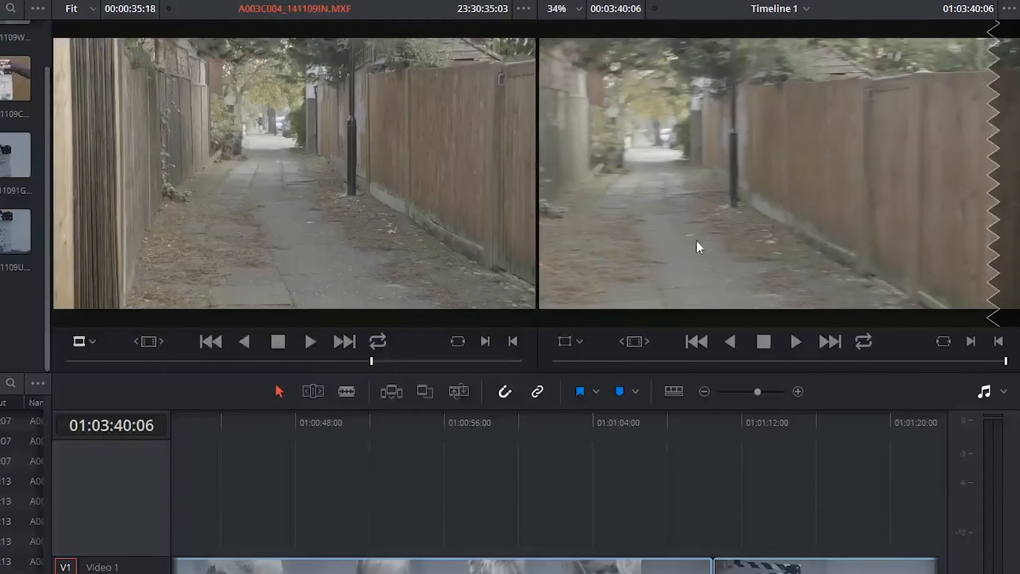
left_click(414, 422)
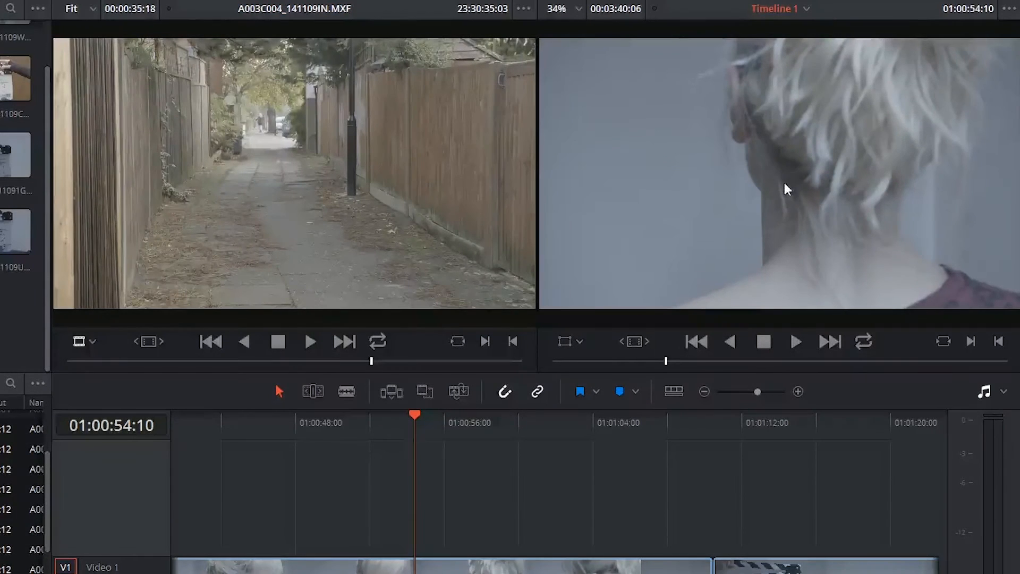
scroll("down", 3)
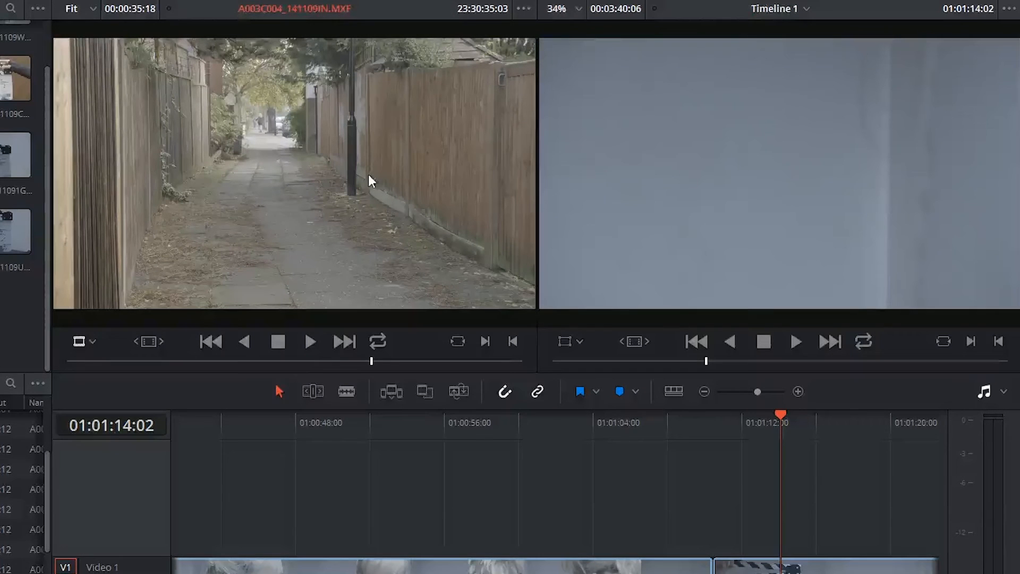
left_click(72, 9)
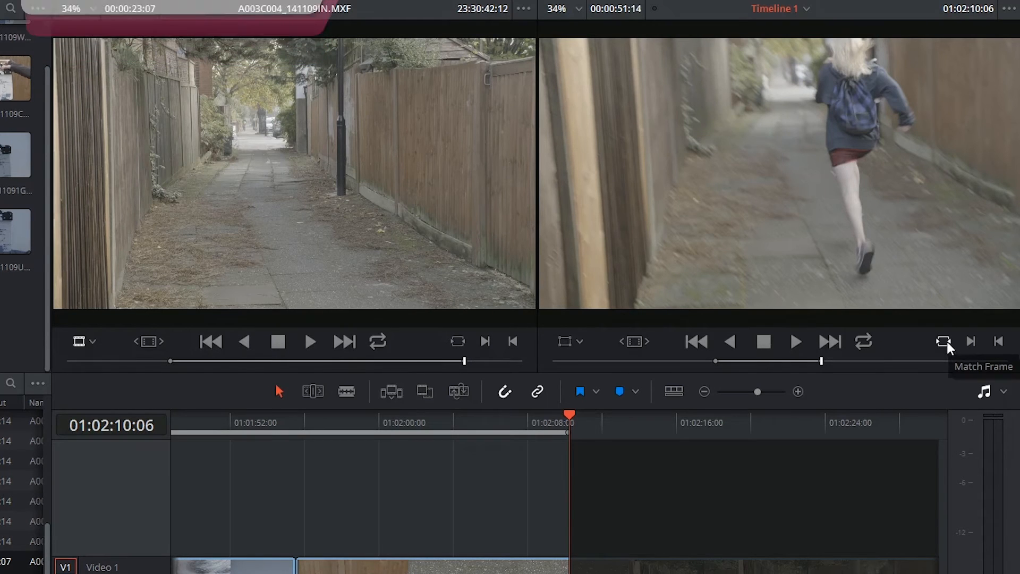
left_click(675, 422)
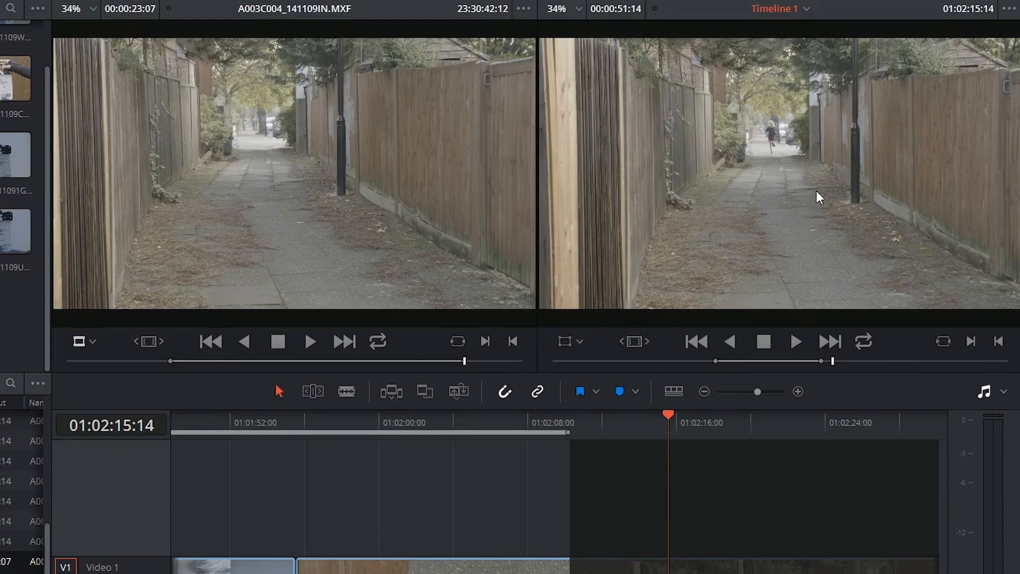
mouse_move(365, 221)
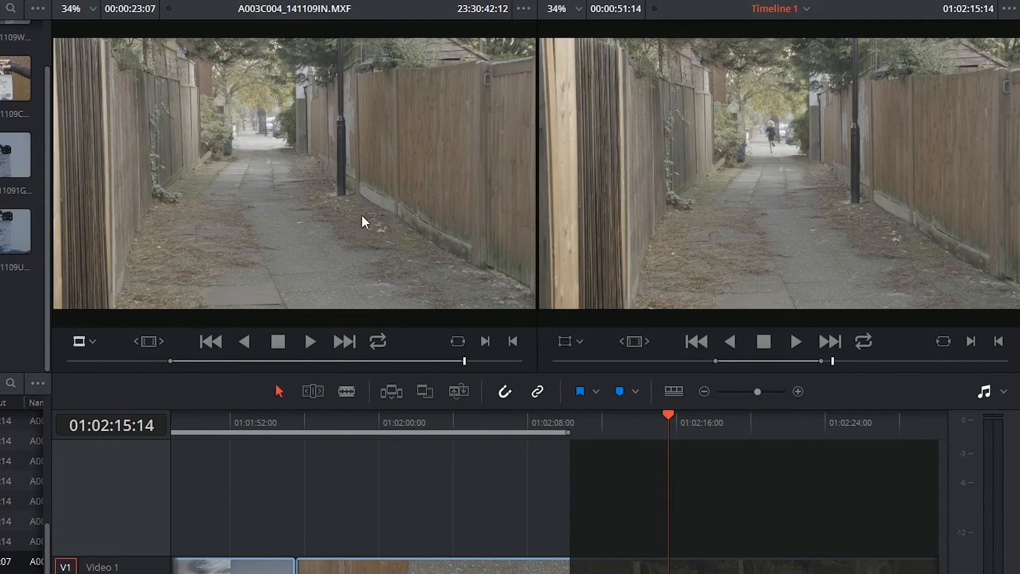
mouse_move(961, 355)
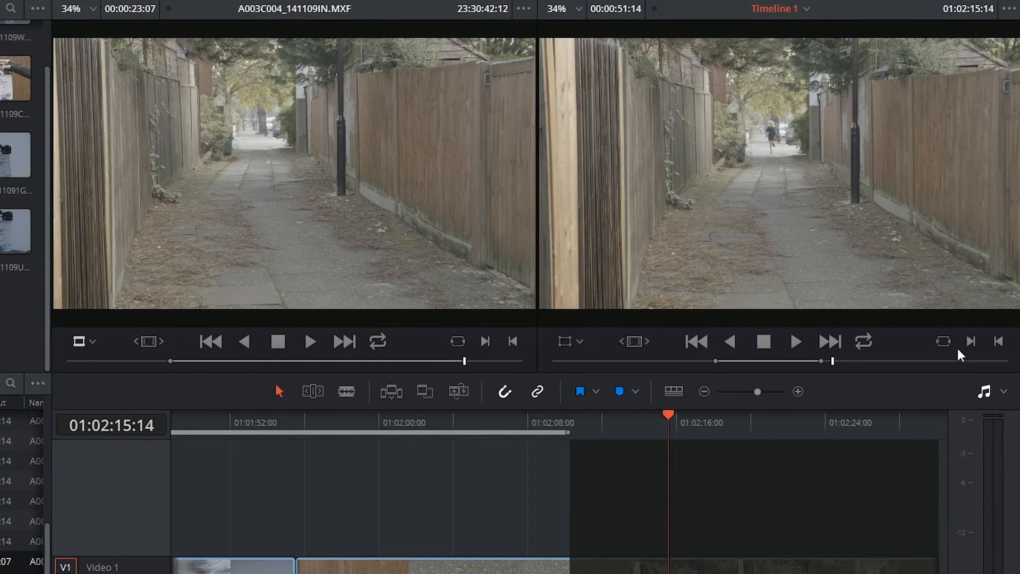
mouse_move(944, 342)
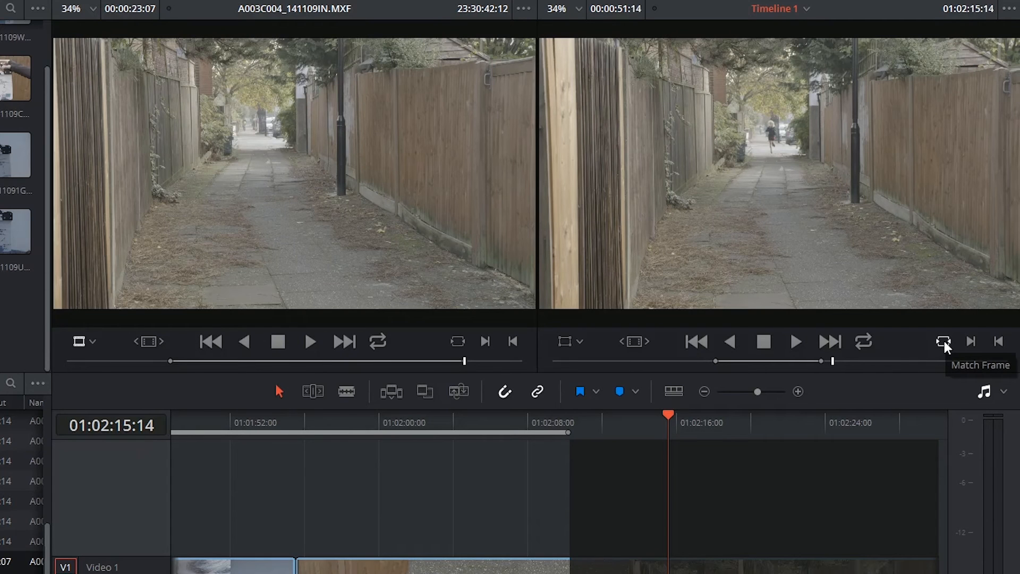
- Match-frame the source to the timeline's alley shot, then match a Media Pool clip to the neck close-up
left_click(945, 342)
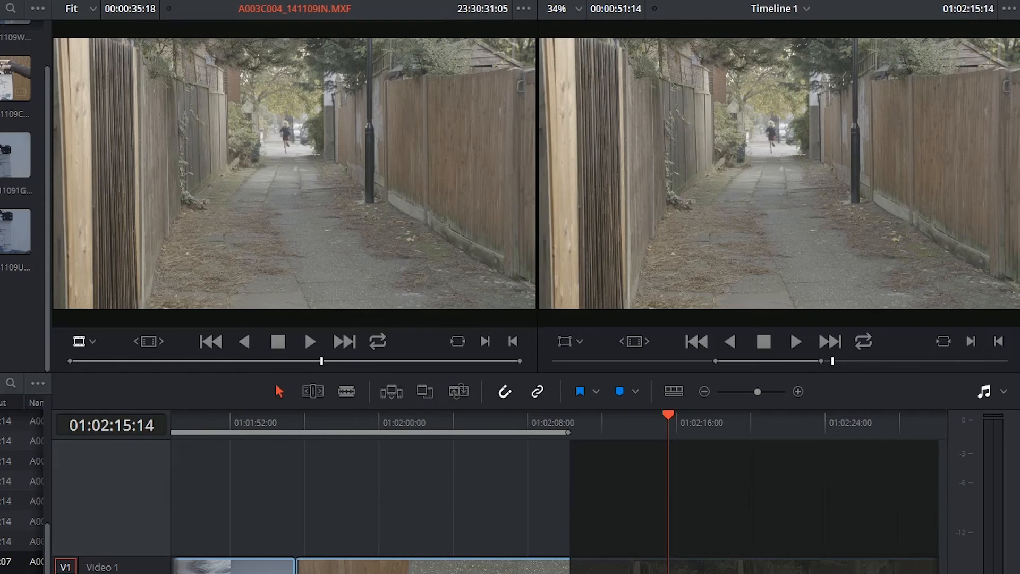
mouse_move(924, 325)
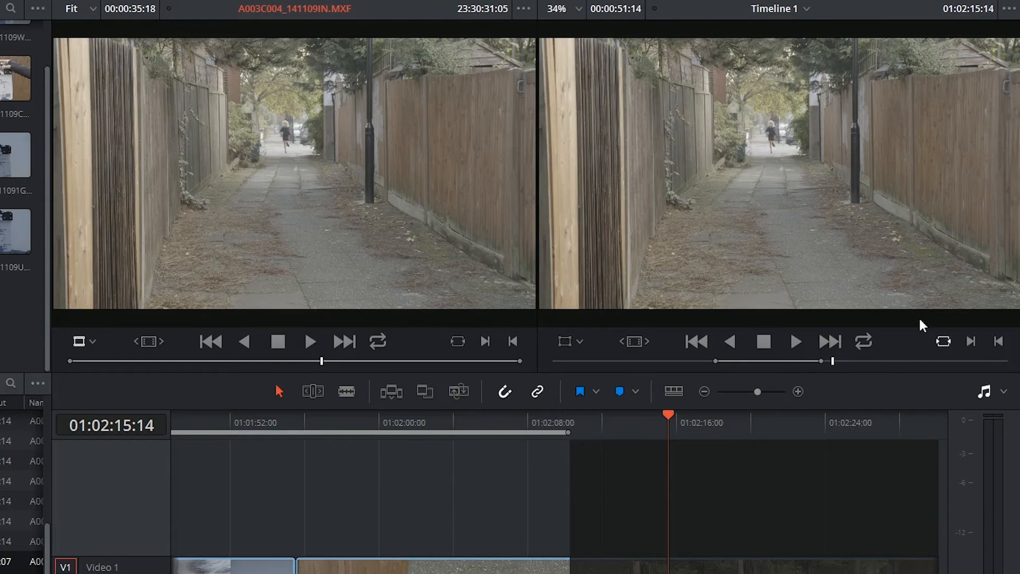
mouse_move(294, 171)
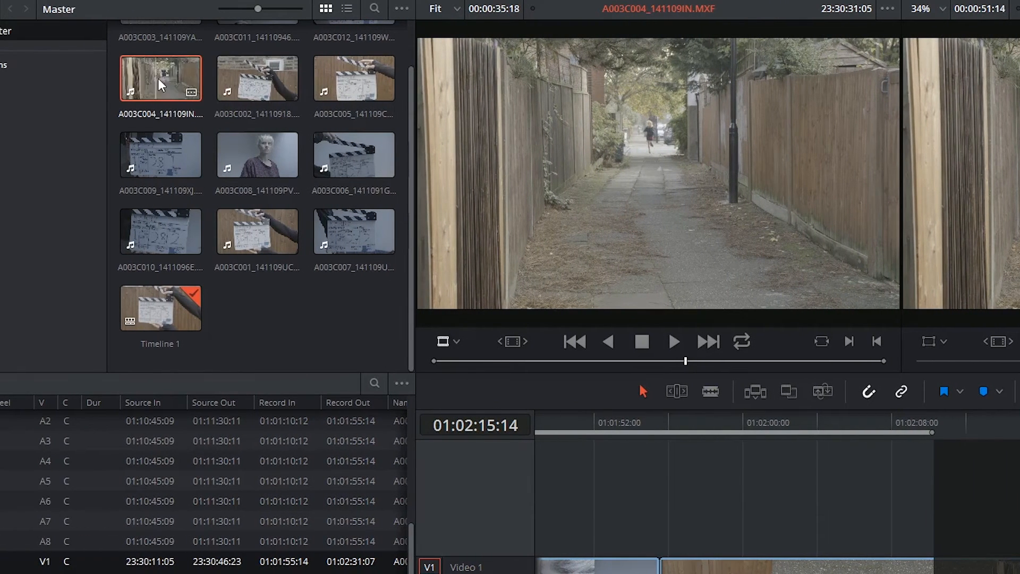
left_click(354, 154)
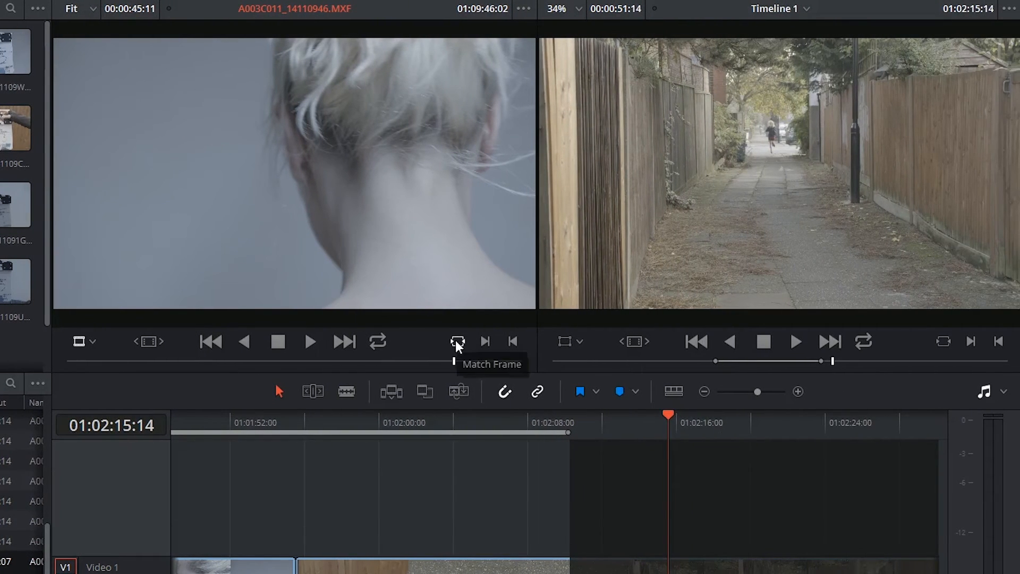
left_click(457, 341)
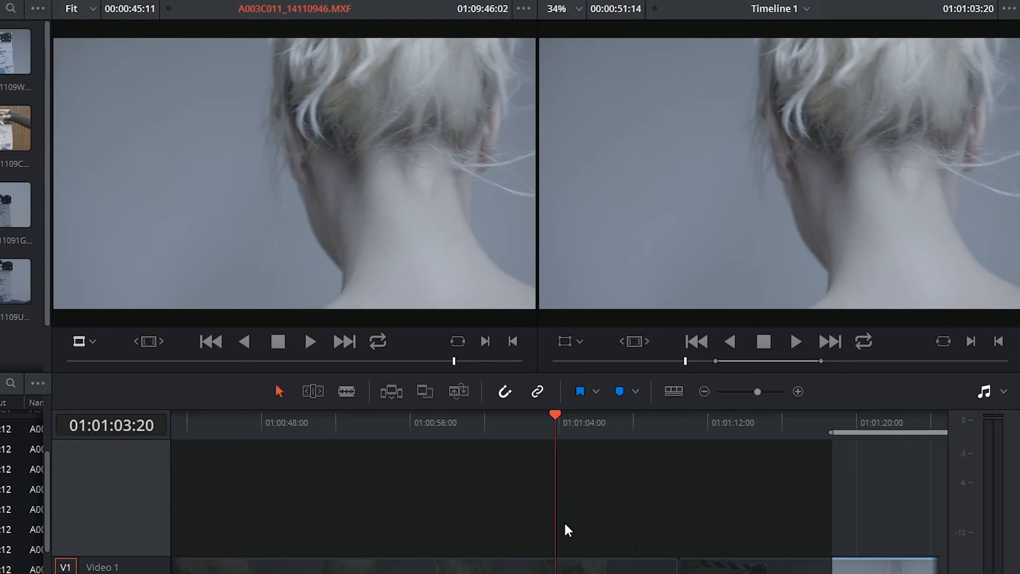
mouse_move(538, 46)
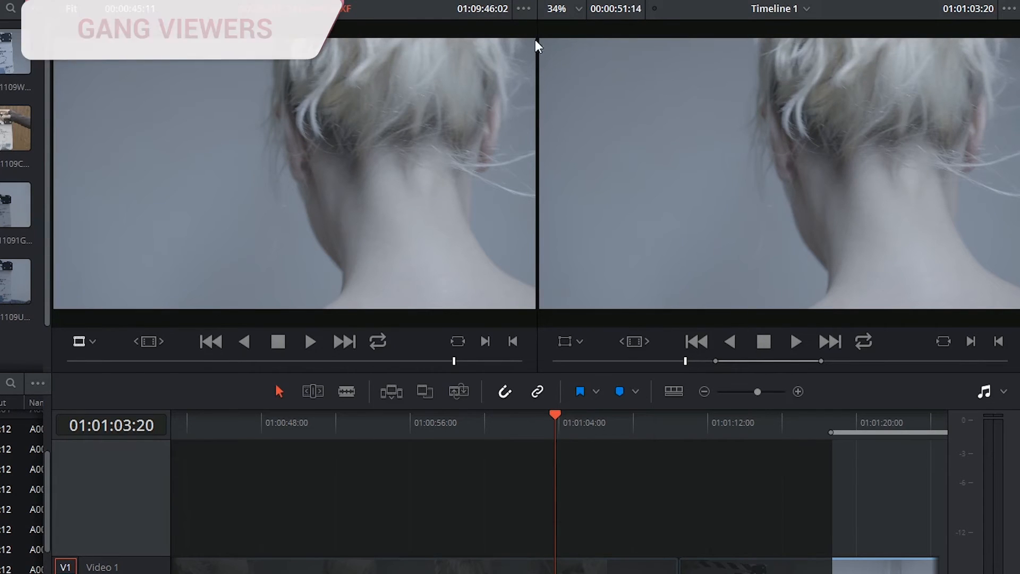
- Open the timeline viewer's options menu to reach Gang Viewers
left_click(524, 8)
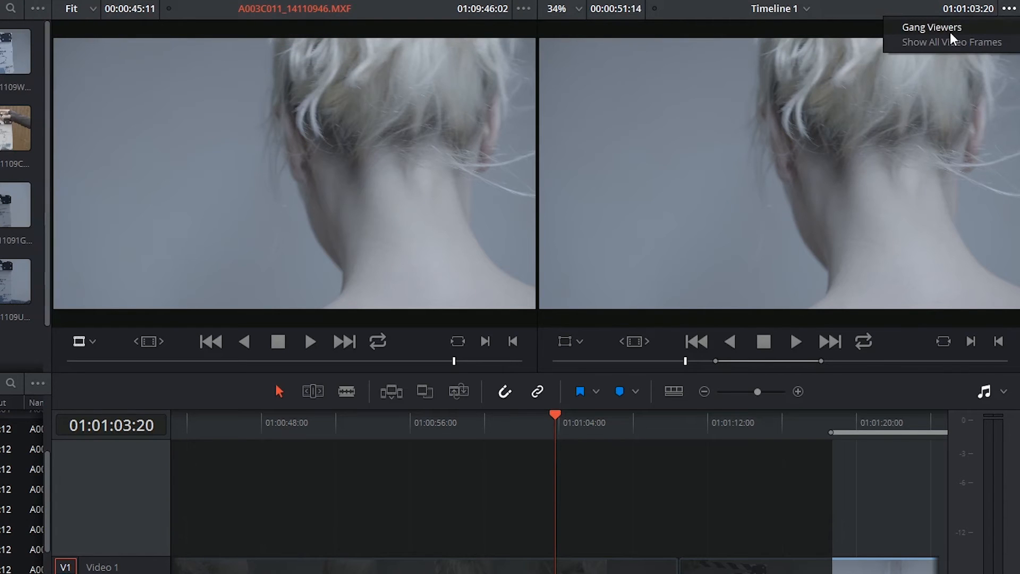
mouse_move(925, 35)
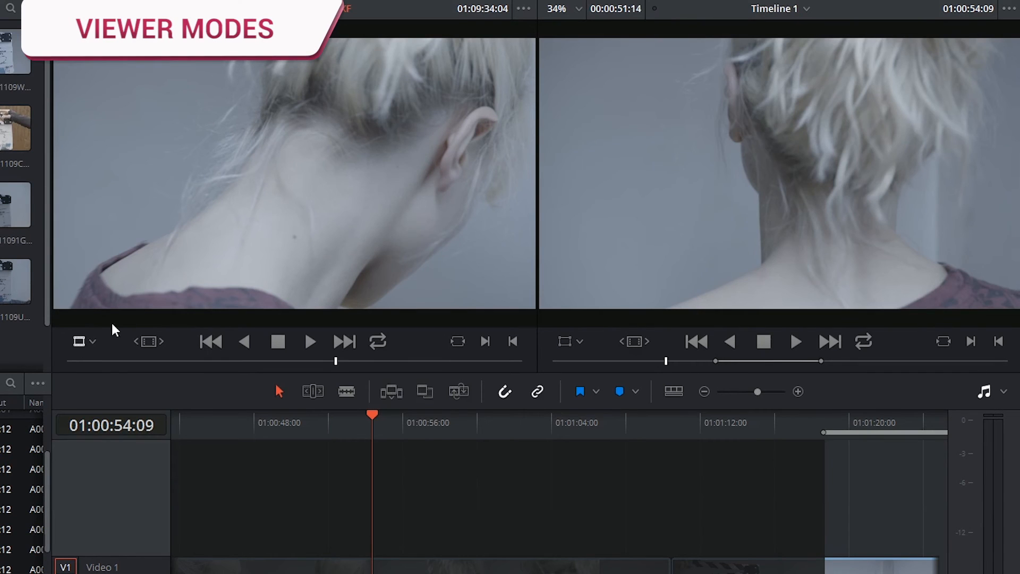
mouse_move(90, 306)
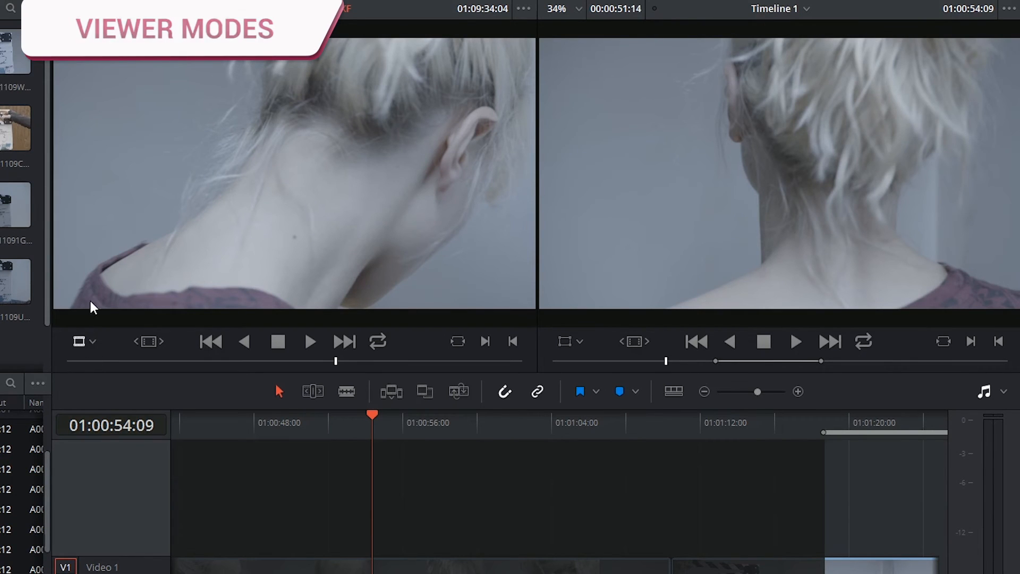
- Switch the source viewer mode from Audio Waveform to Source to show the clapperboard
left_click(83, 341)
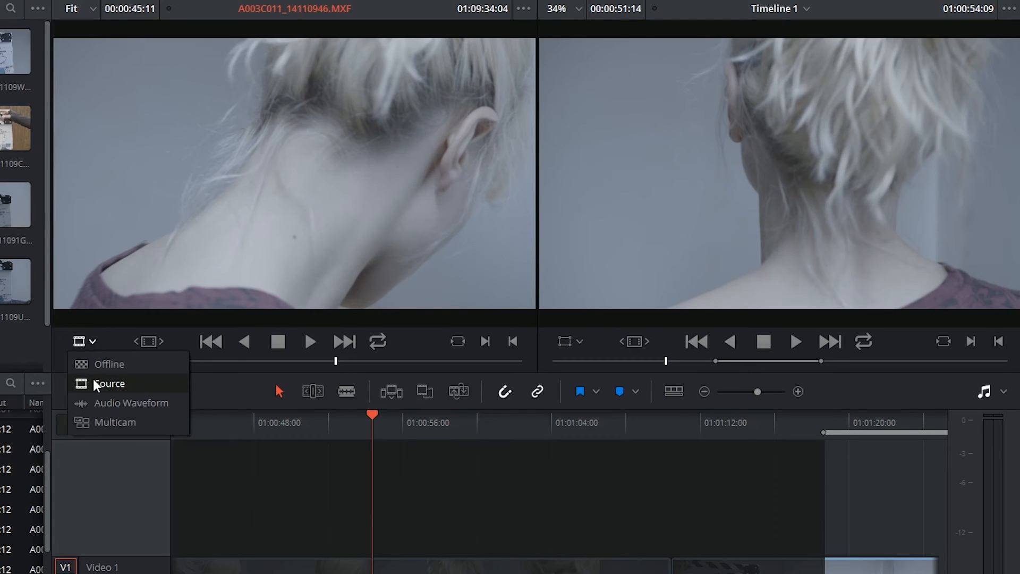
mouse_move(112, 391)
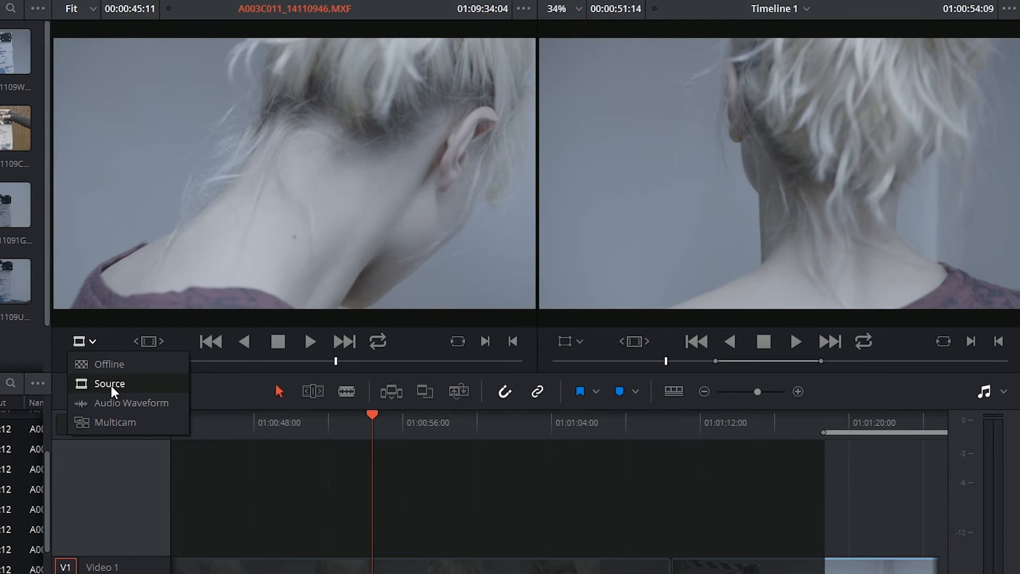
mouse_move(107, 406)
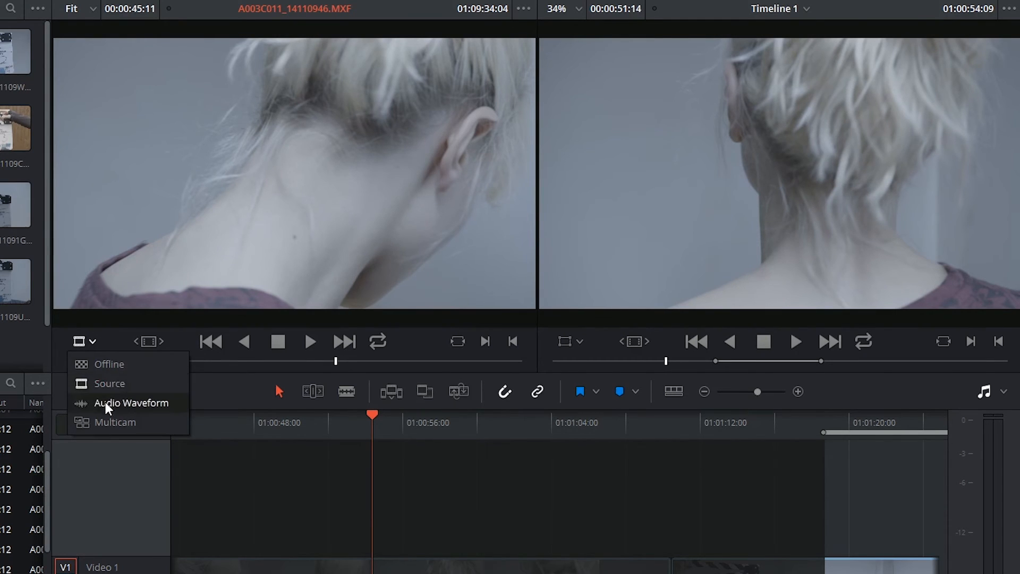
left_click(130, 403)
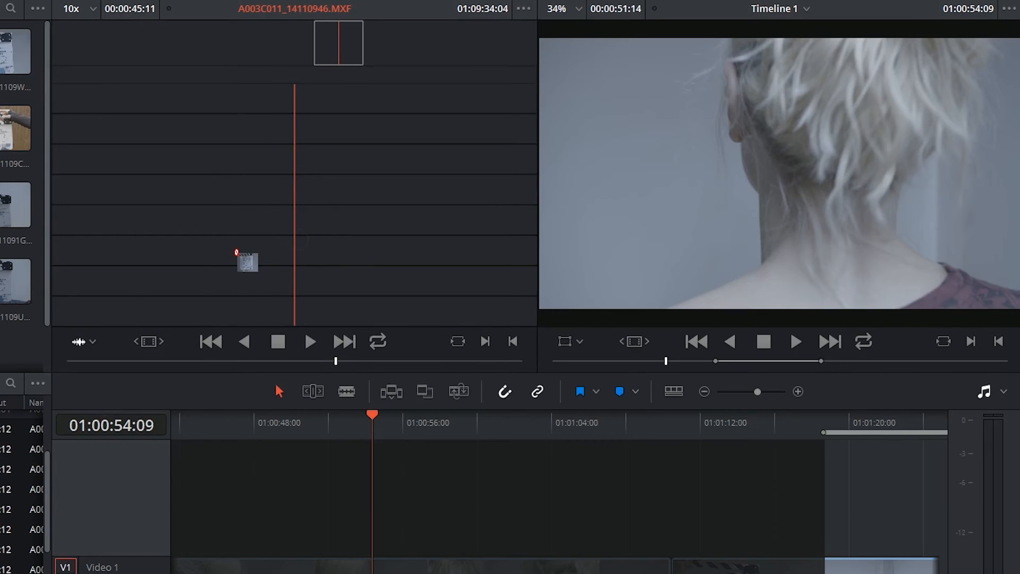
left_click(92, 341)
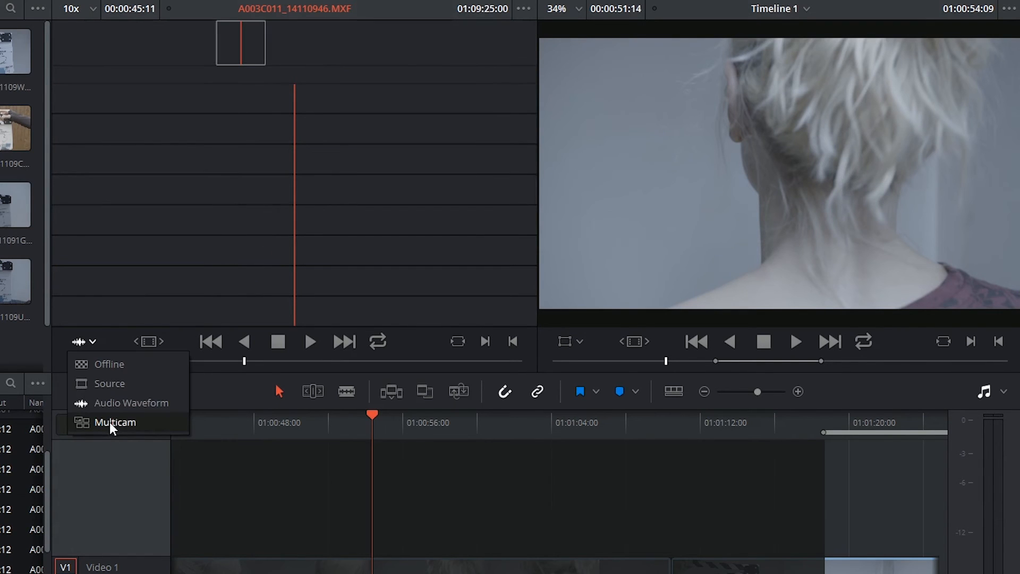
left_click(115, 422)
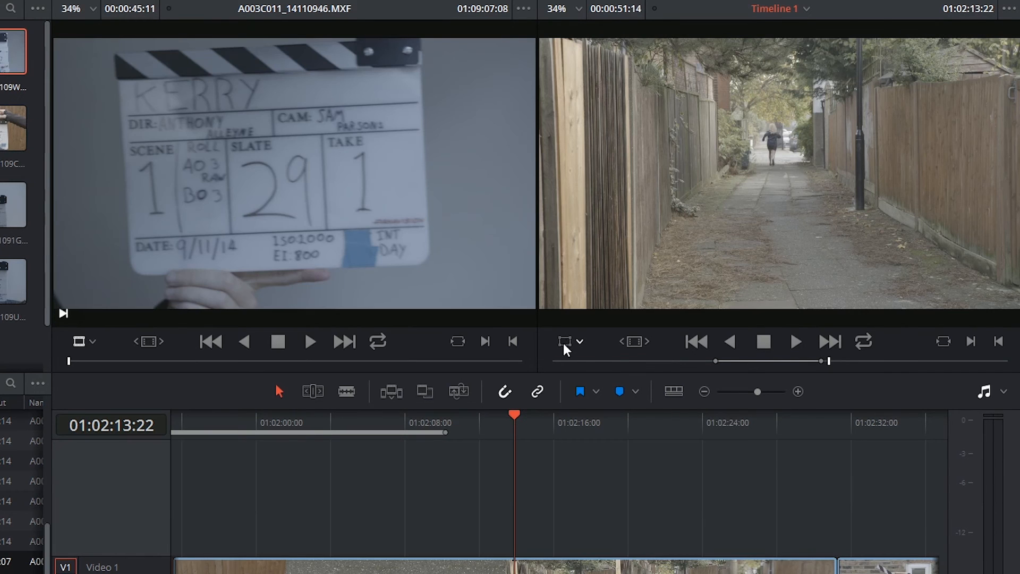
mouse_move(566, 341)
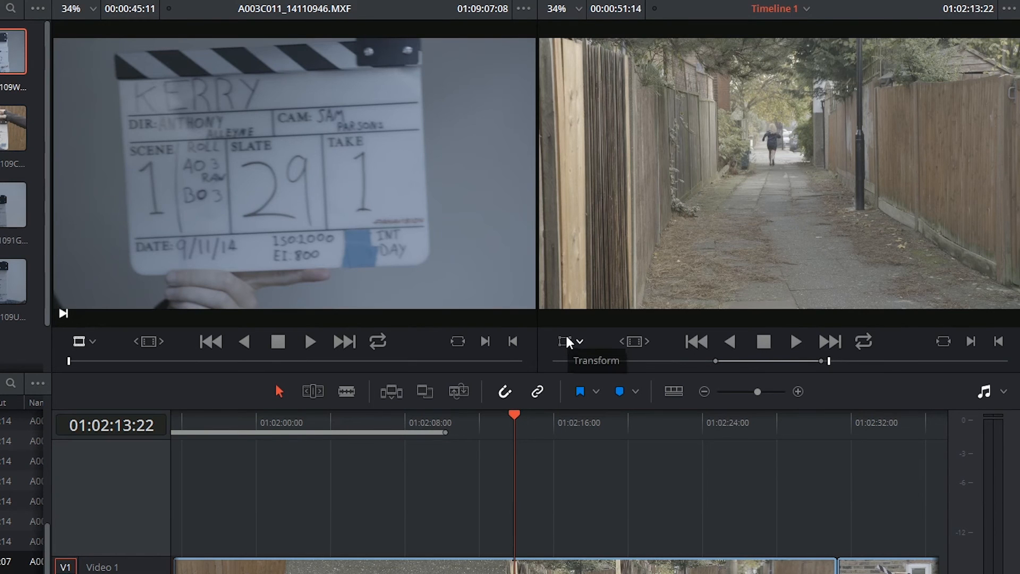
mouse_move(571, 350)
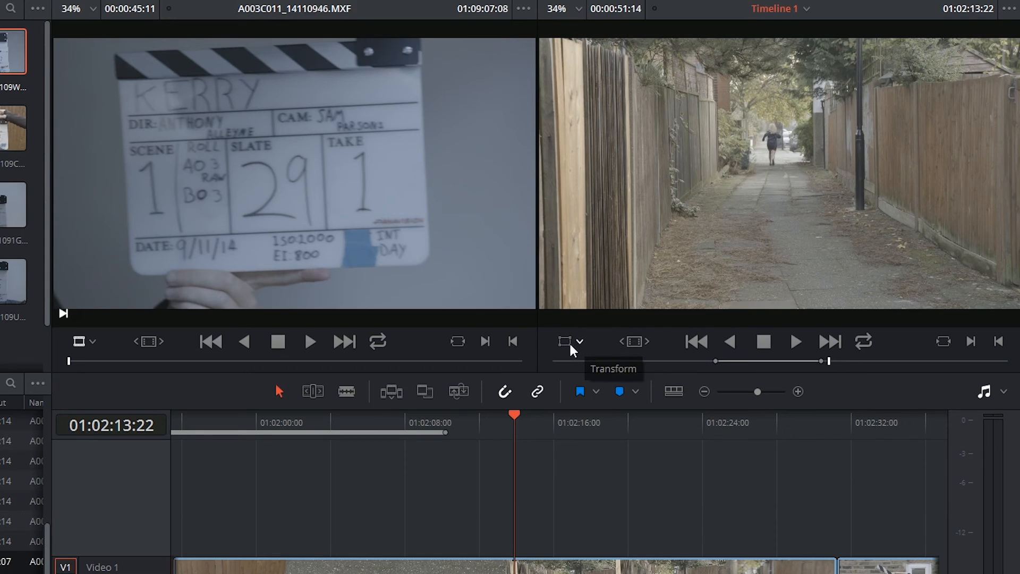
- Enable Transform onscreen controls in the timeline viewer and keep its zoom fitted to the window
left_click(583, 341)
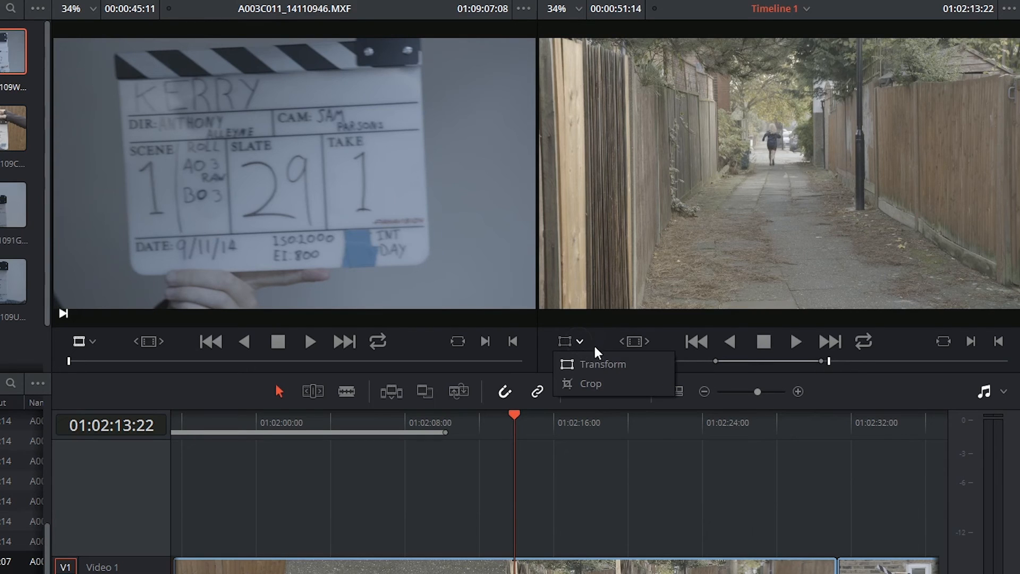
mouse_move(590, 383)
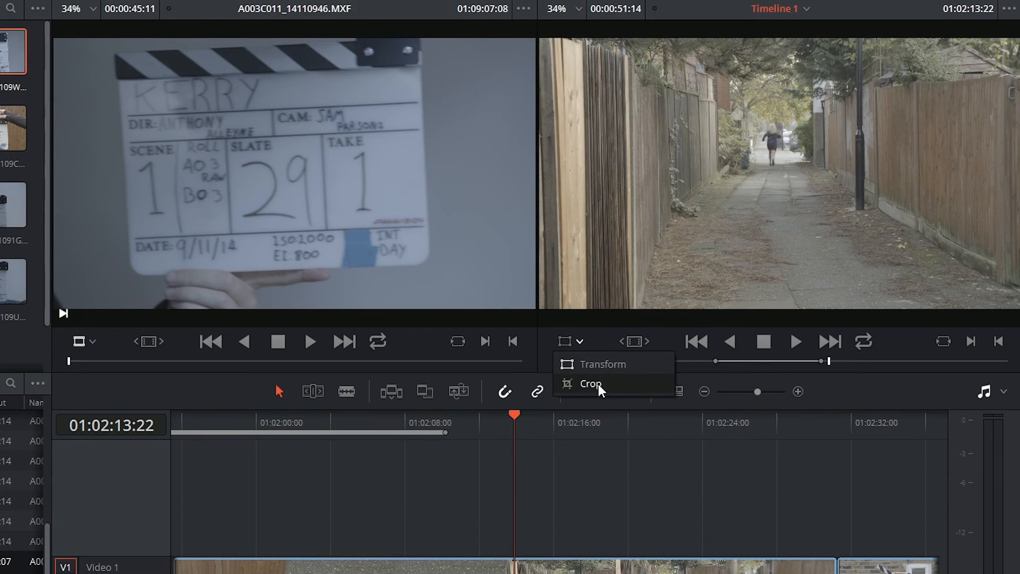
left_click(591, 383)
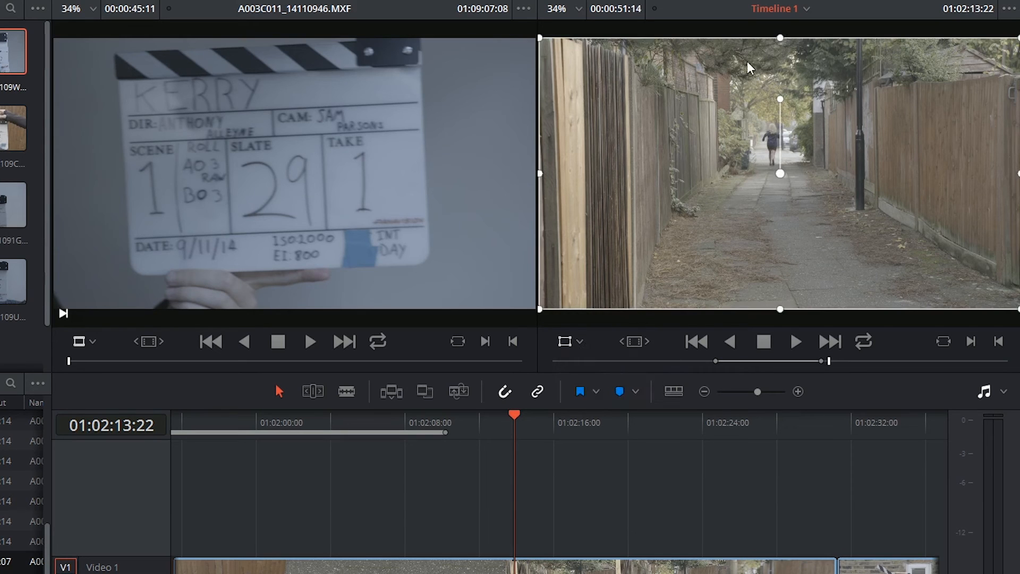
left_click(577, 9)
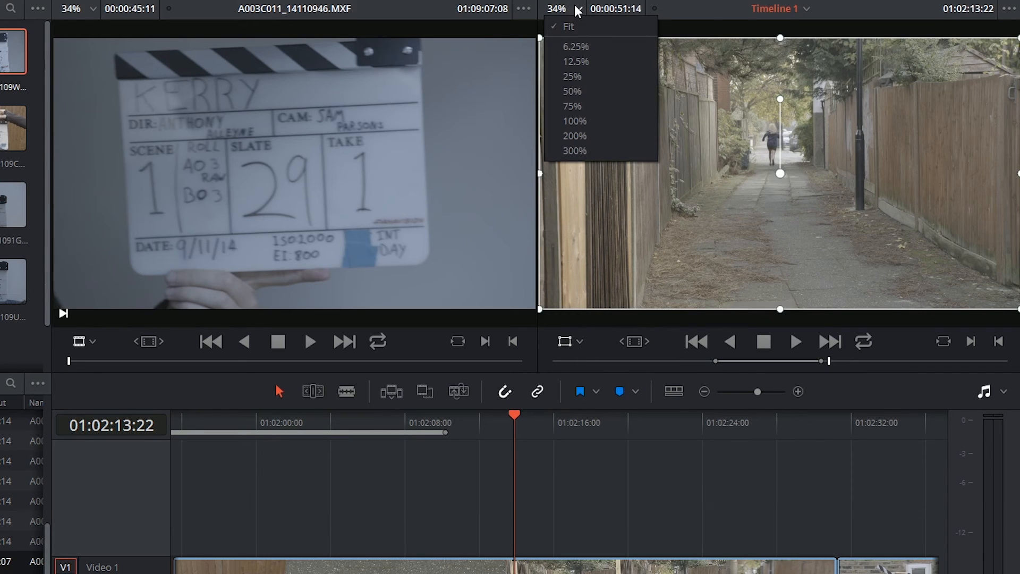
left_click(575, 61)
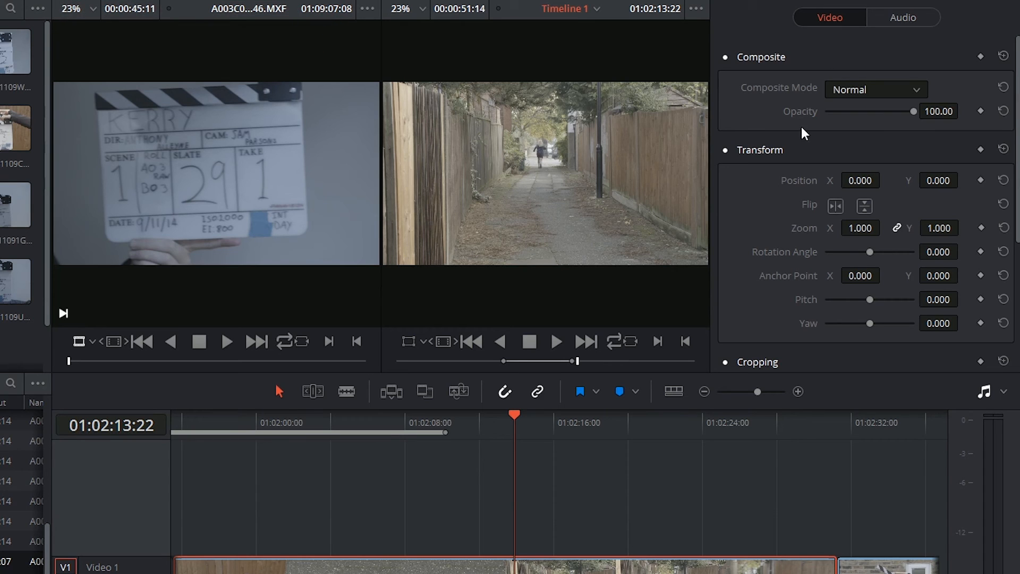
mouse_move(802, 107)
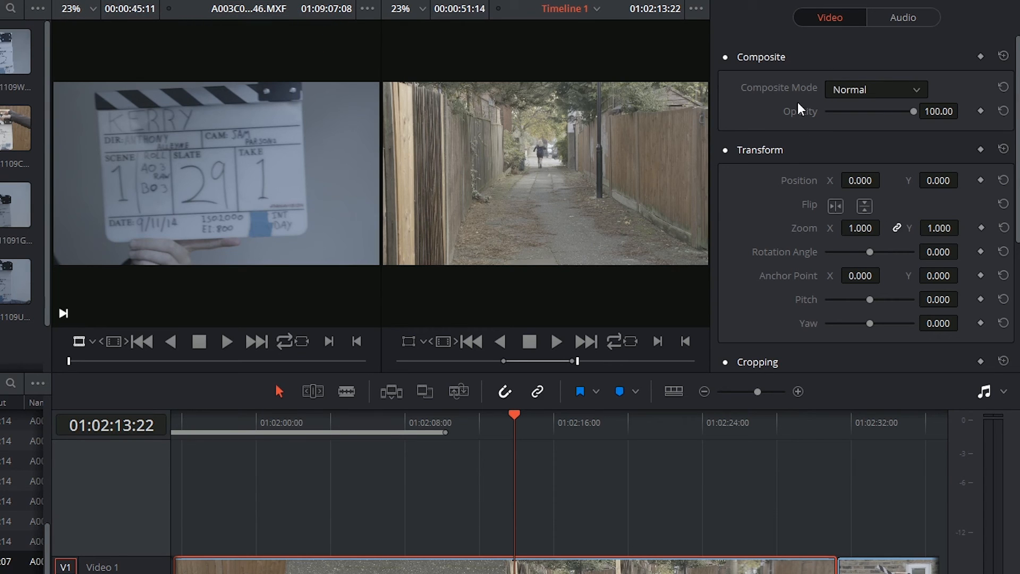
mouse_move(854, 120)
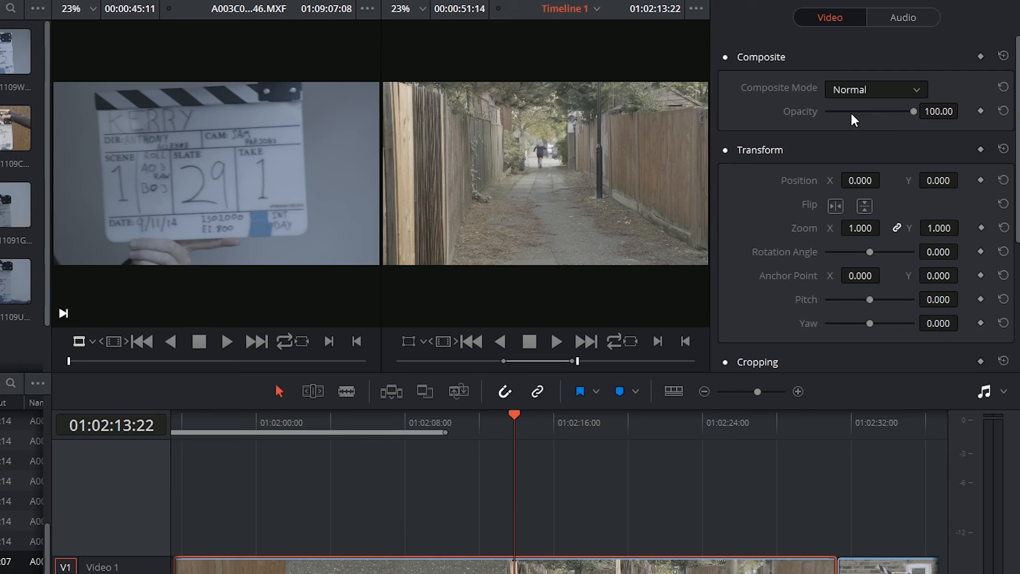
- Review the Inspector's Composite, Transform, Cropping and Retime settings, then its Audio tab
scroll("down", 3)
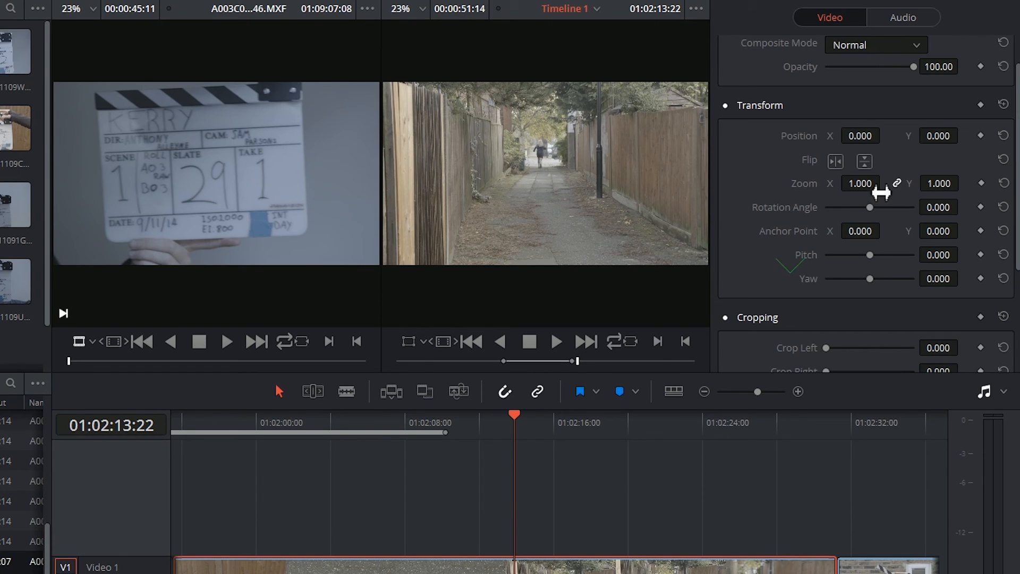
mouse_move(812, 200)
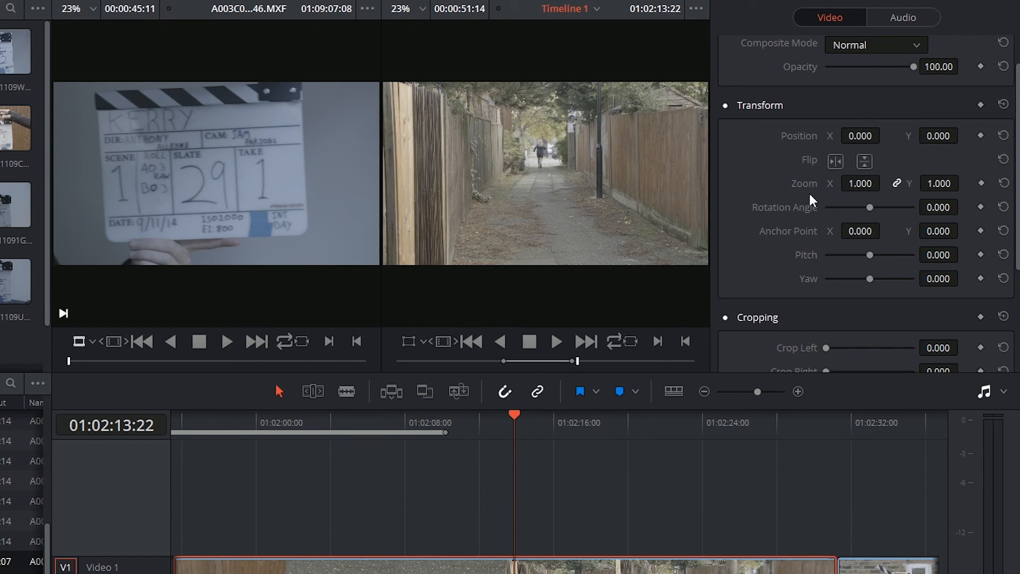
mouse_move(913, 142)
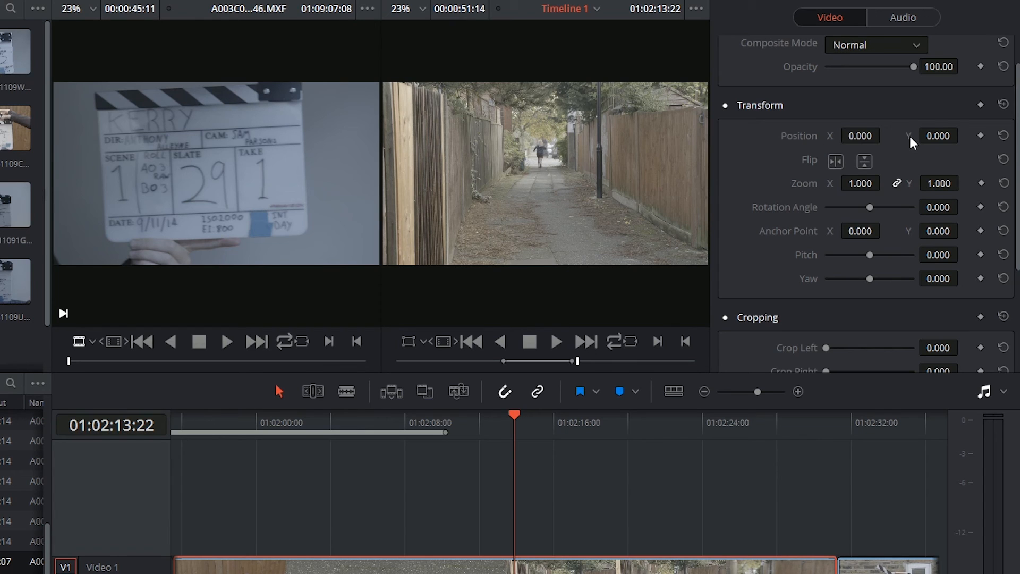
scroll("down", 3)
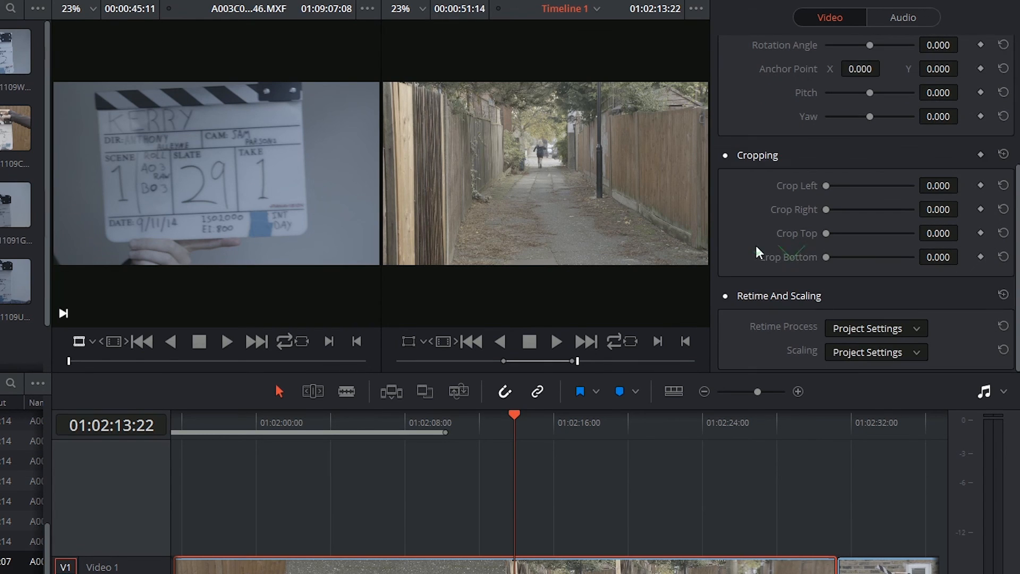
mouse_move(780, 306)
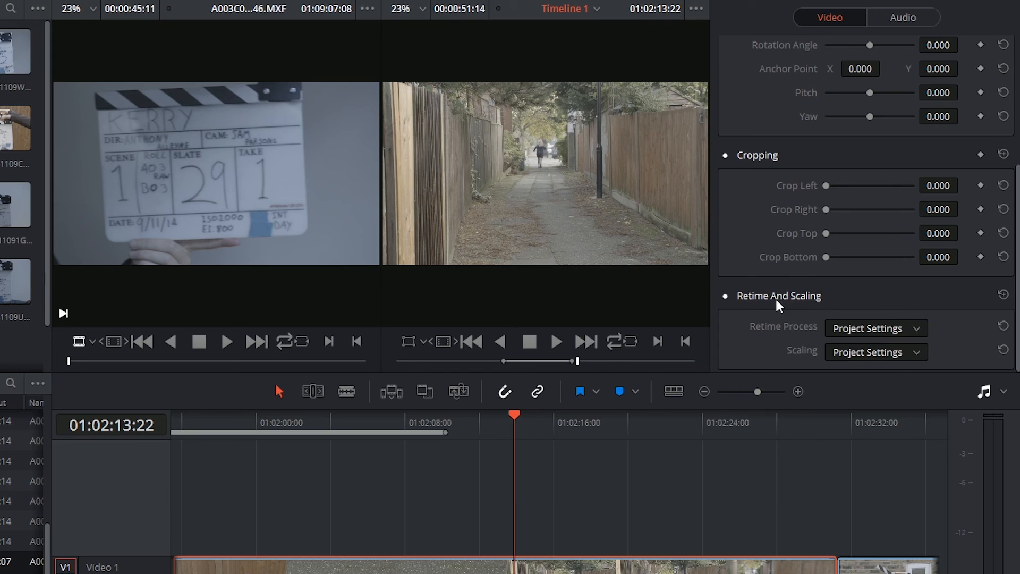
scroll("up", 3)
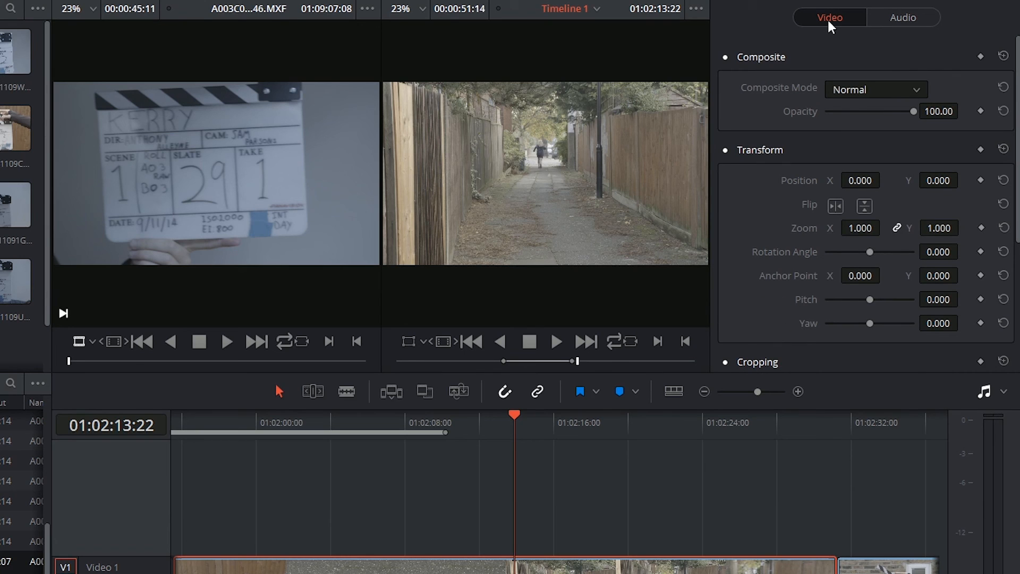
mouse_move(914, 25)
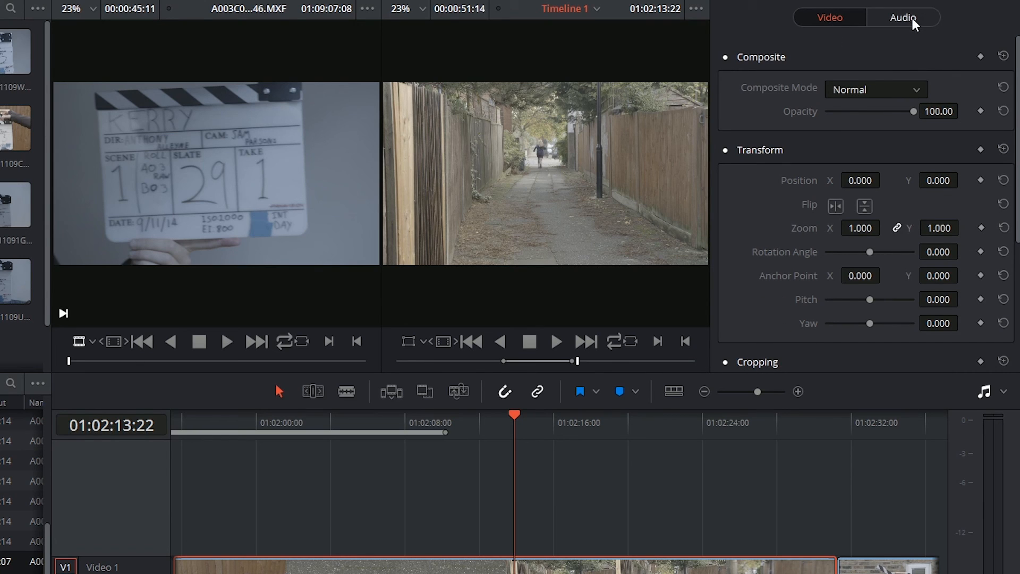
left_click(903, 17)
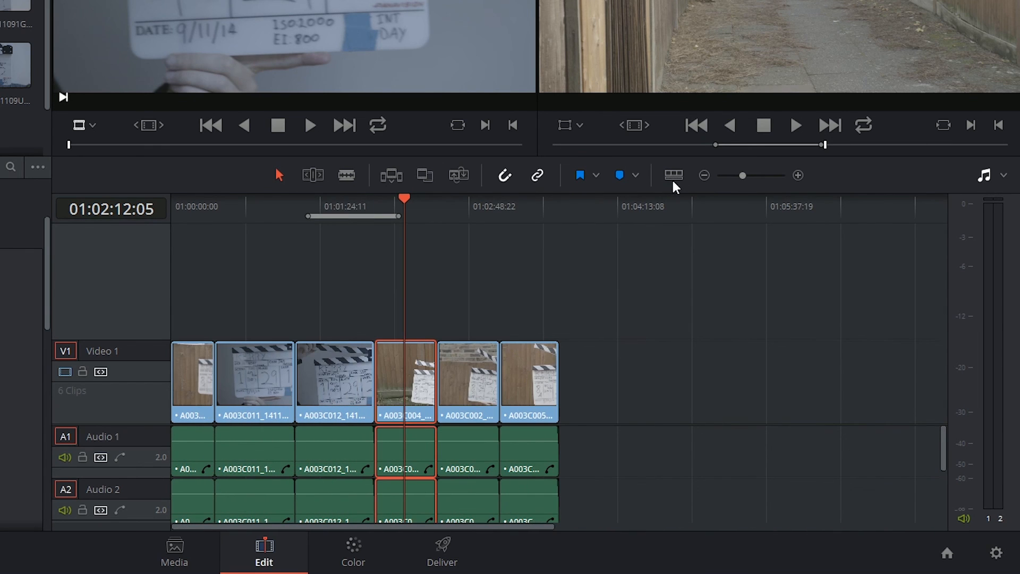
- In Timeline View Options, toggle audio waveforms off and on, then pick the middle clip display style
left_click(673, 175)
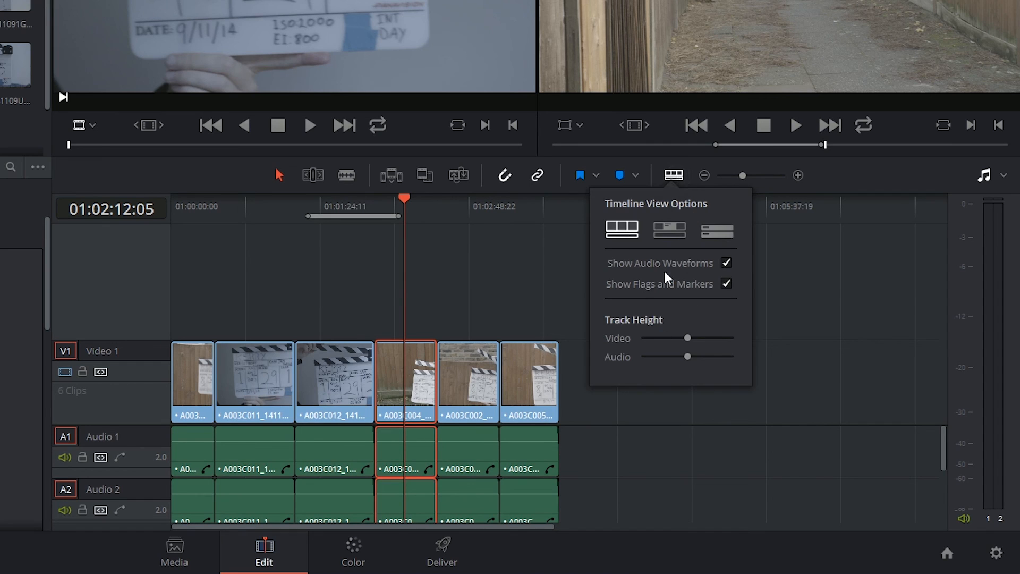
left_click(727, 263)
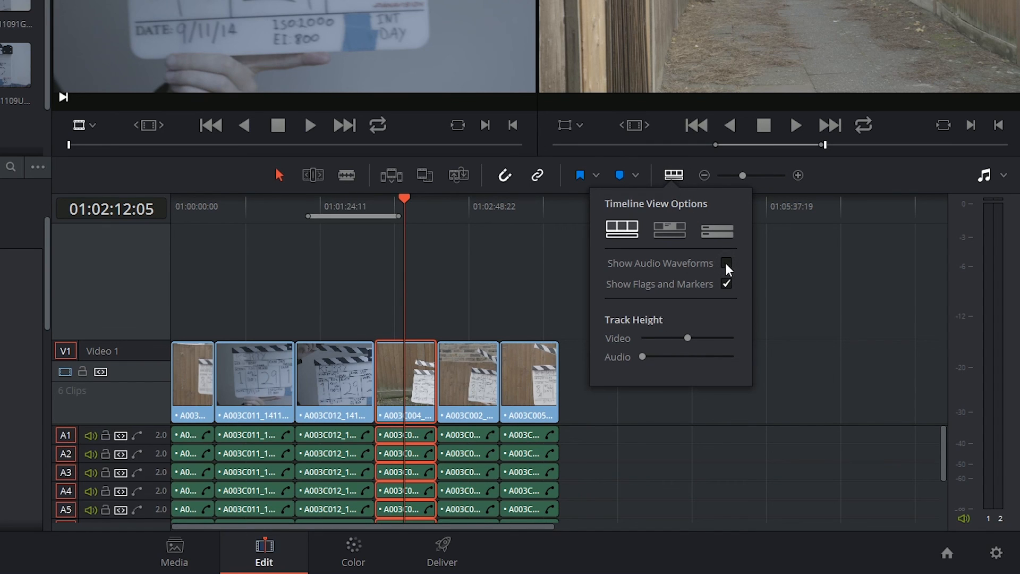
left_click(725, 263)
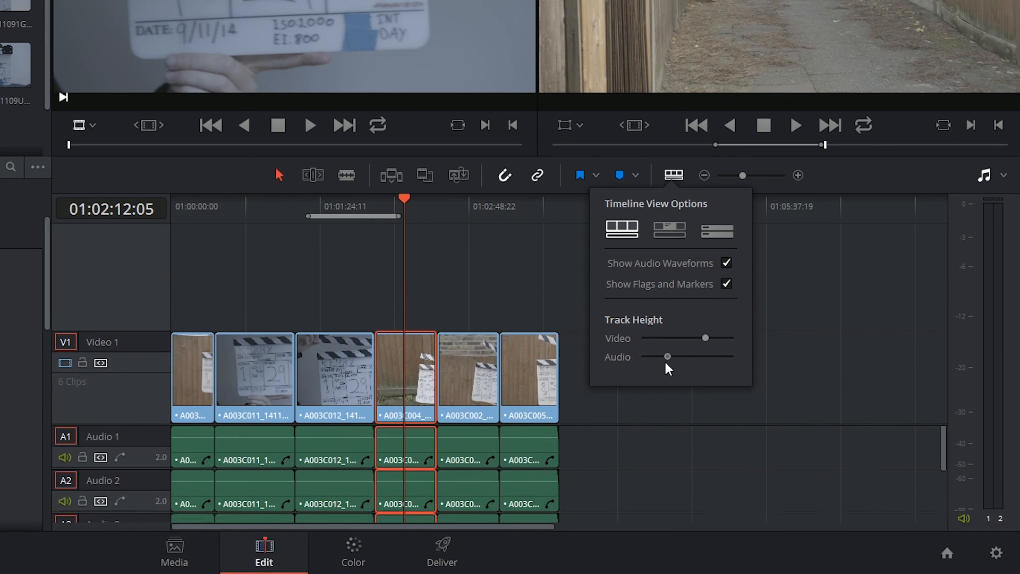
left_click(669, 229)
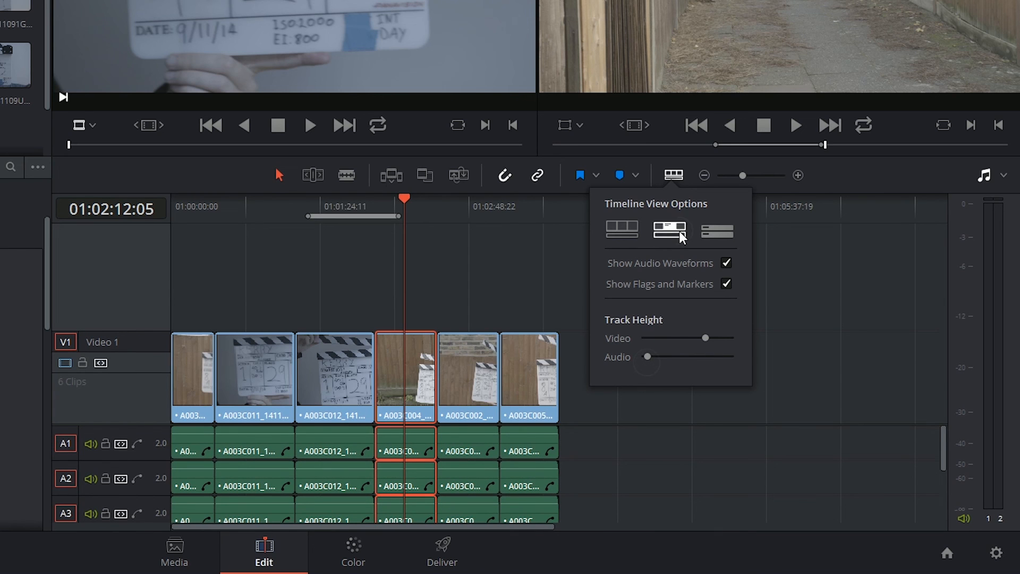